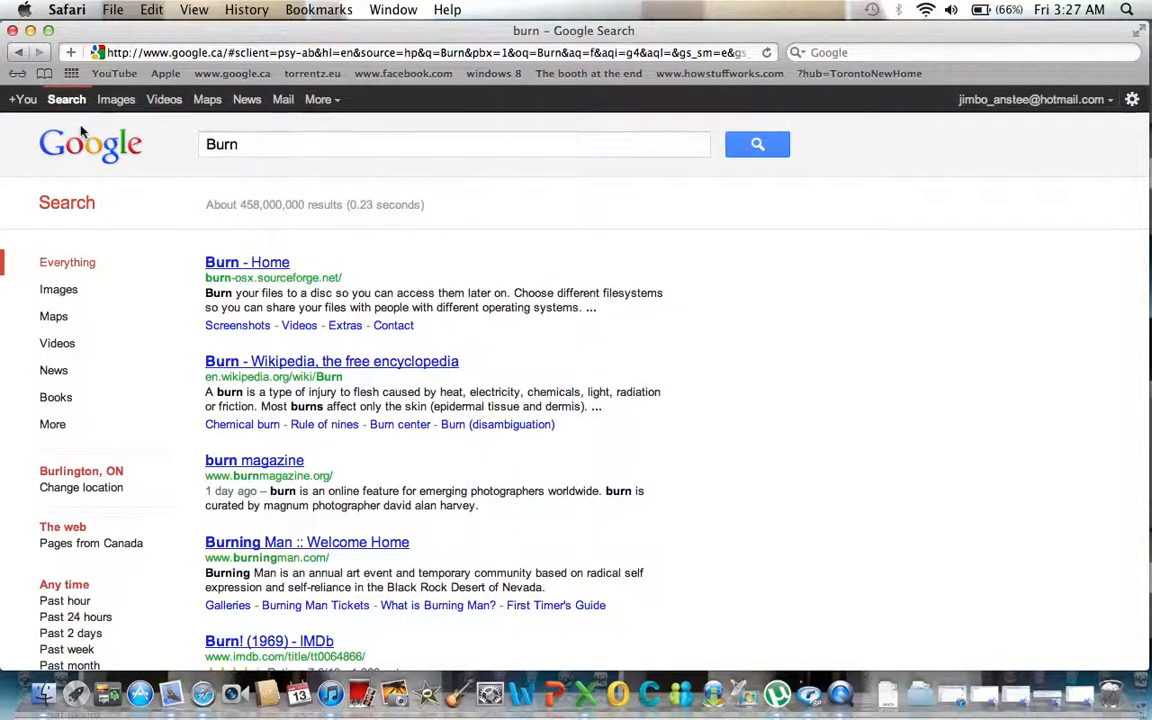
mouse_move(303, 127)
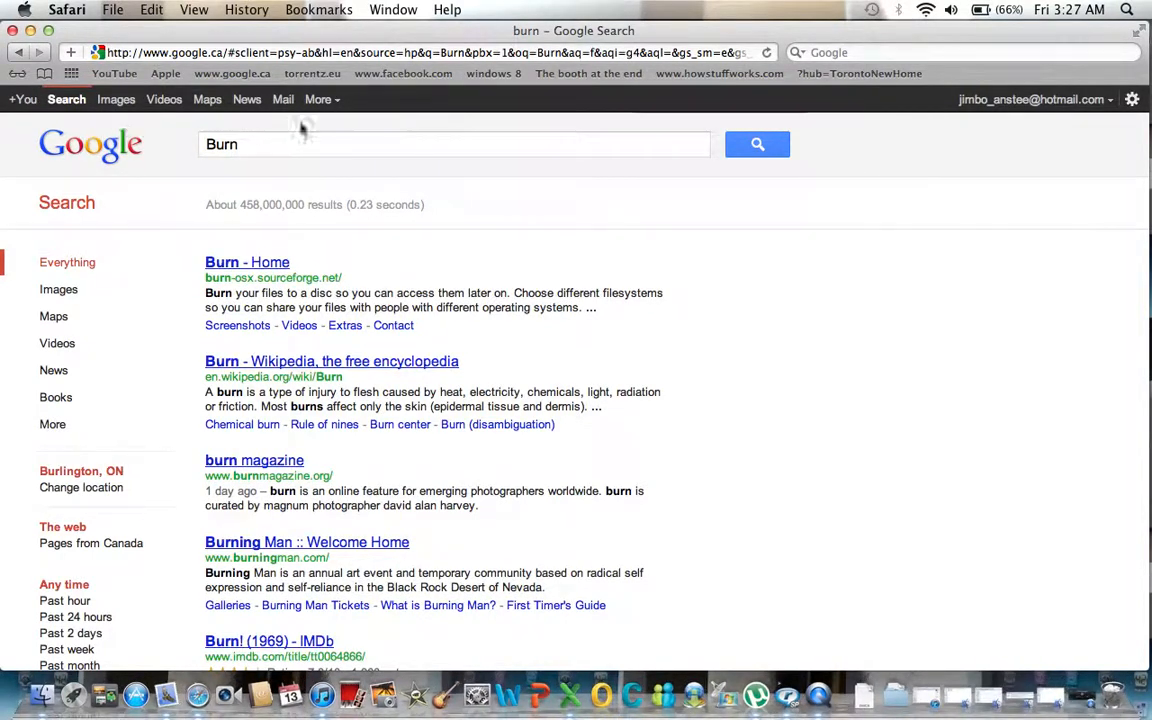
mouse_move(340, 185)
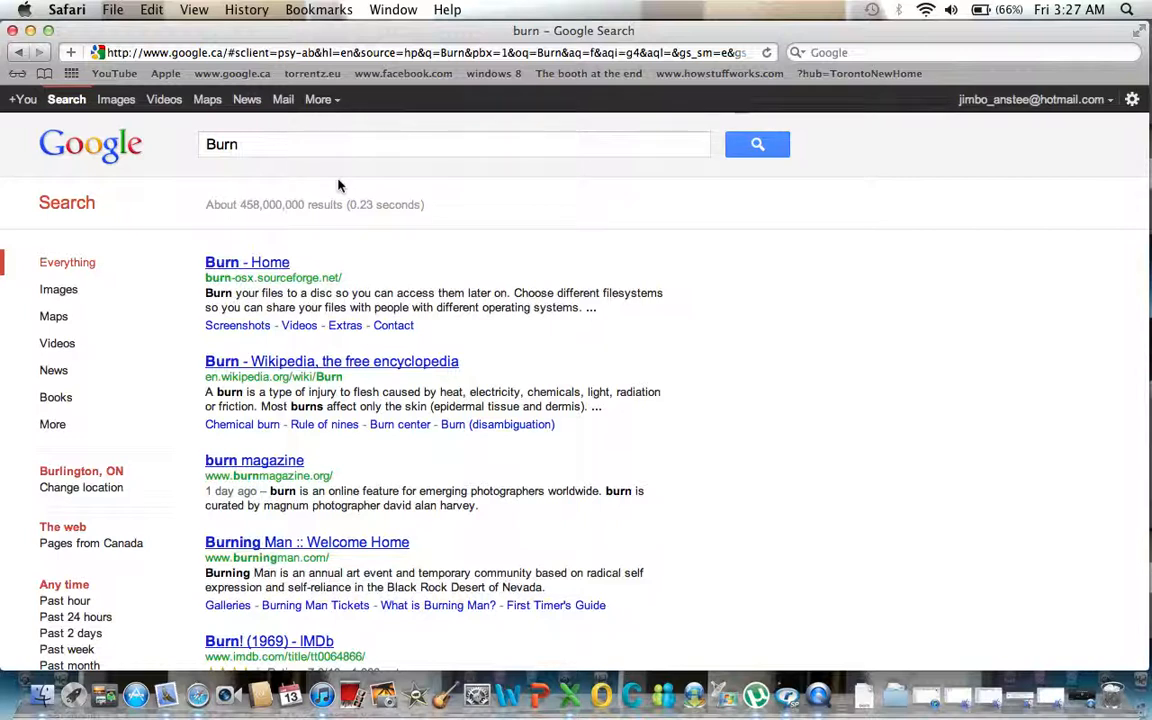
mouse_move(283, 270)
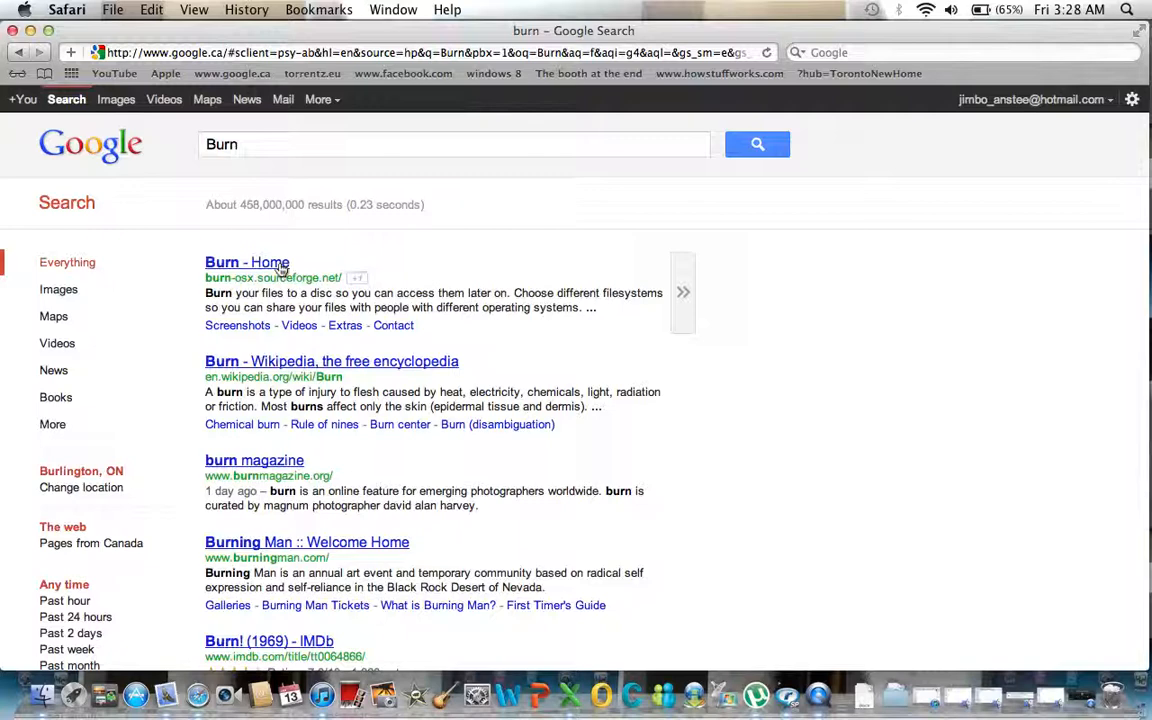
- Open the Burn - Home result and download the 64-bit version of Burn
click(222, 262)
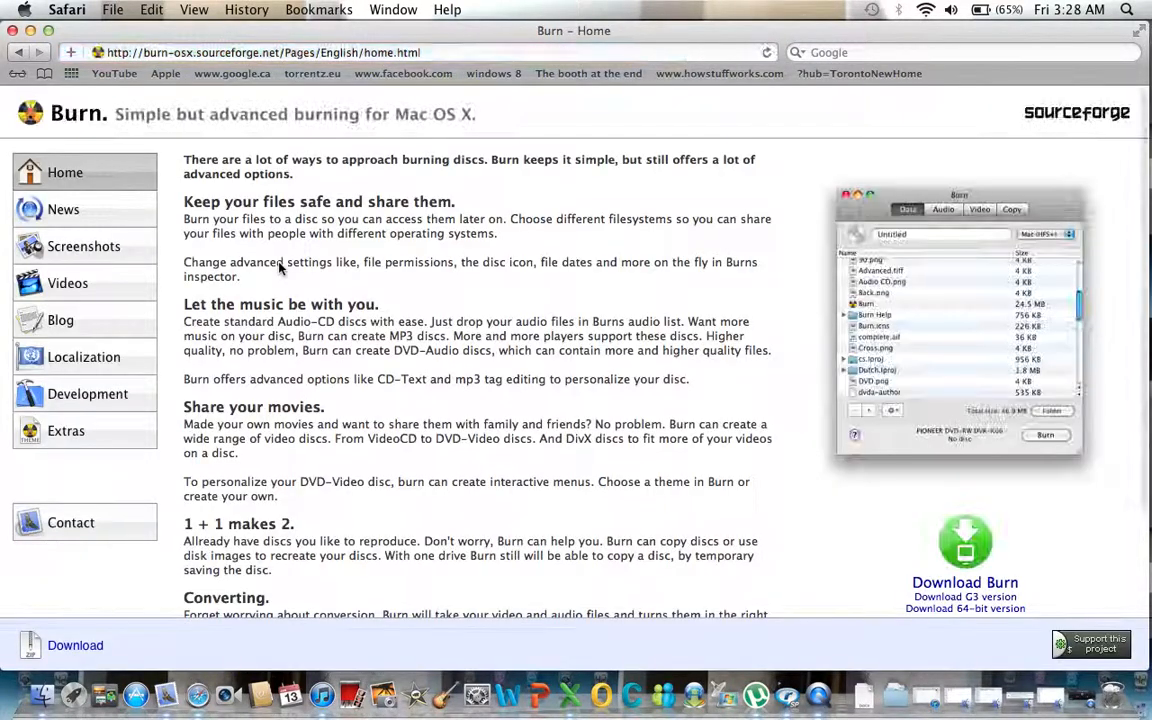
click(18, 52)
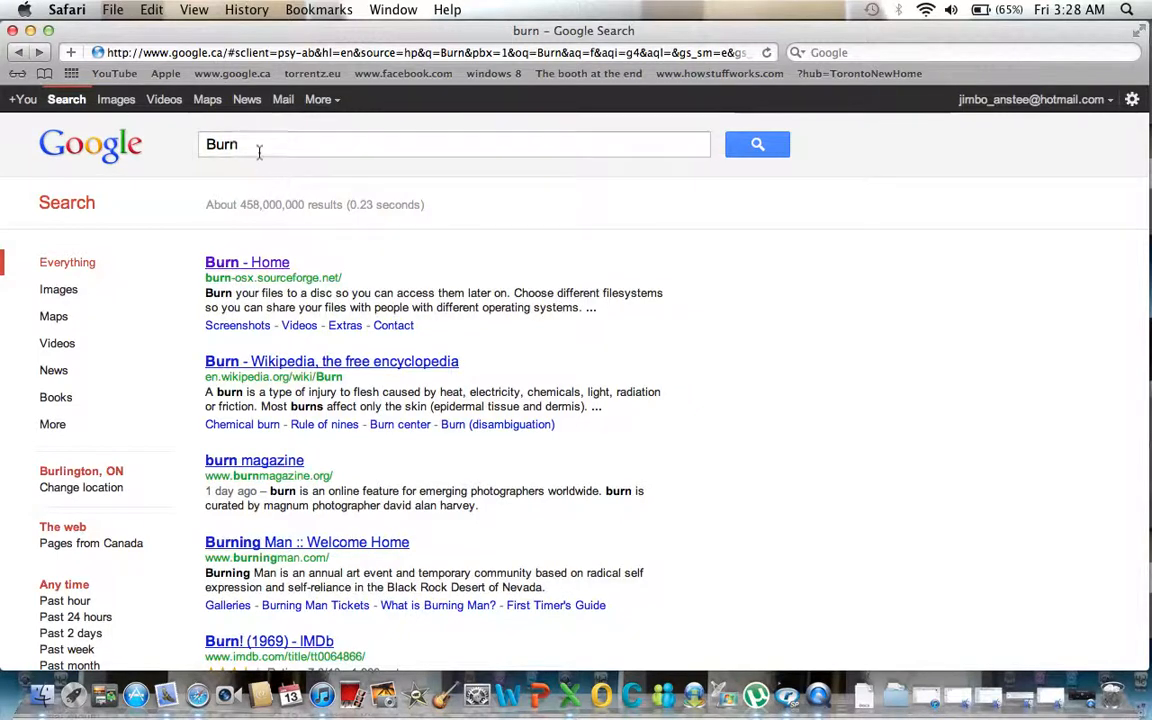
click(247, 262)
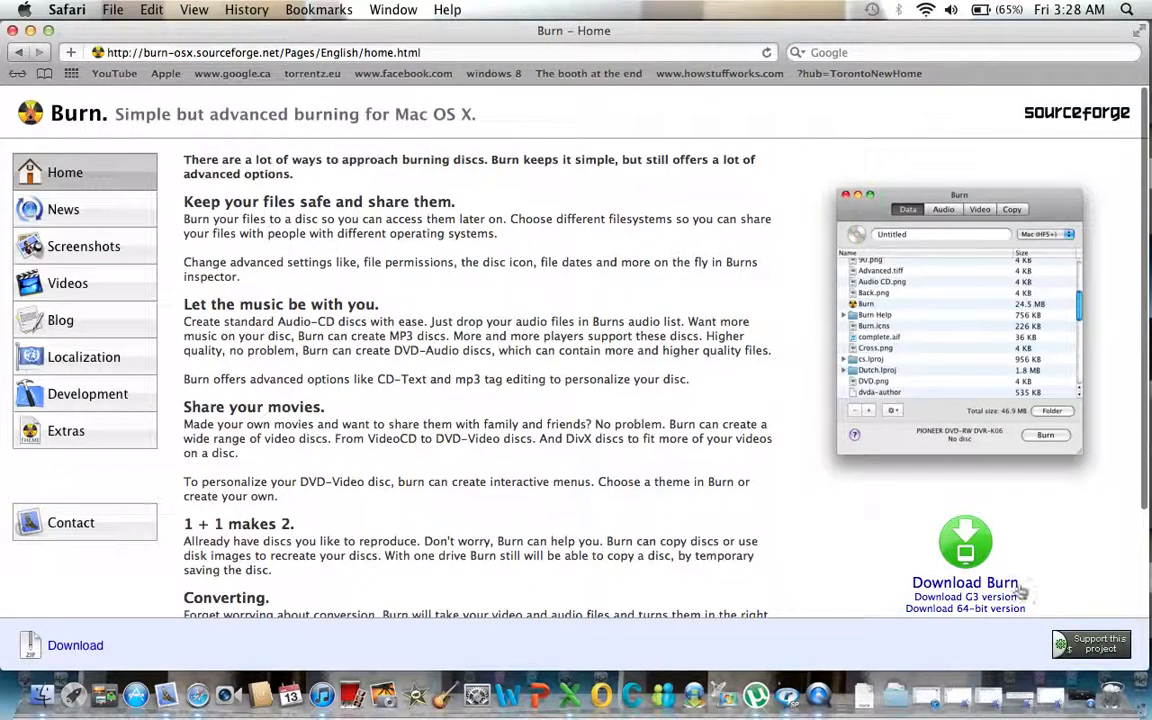
scroll(down, 3)
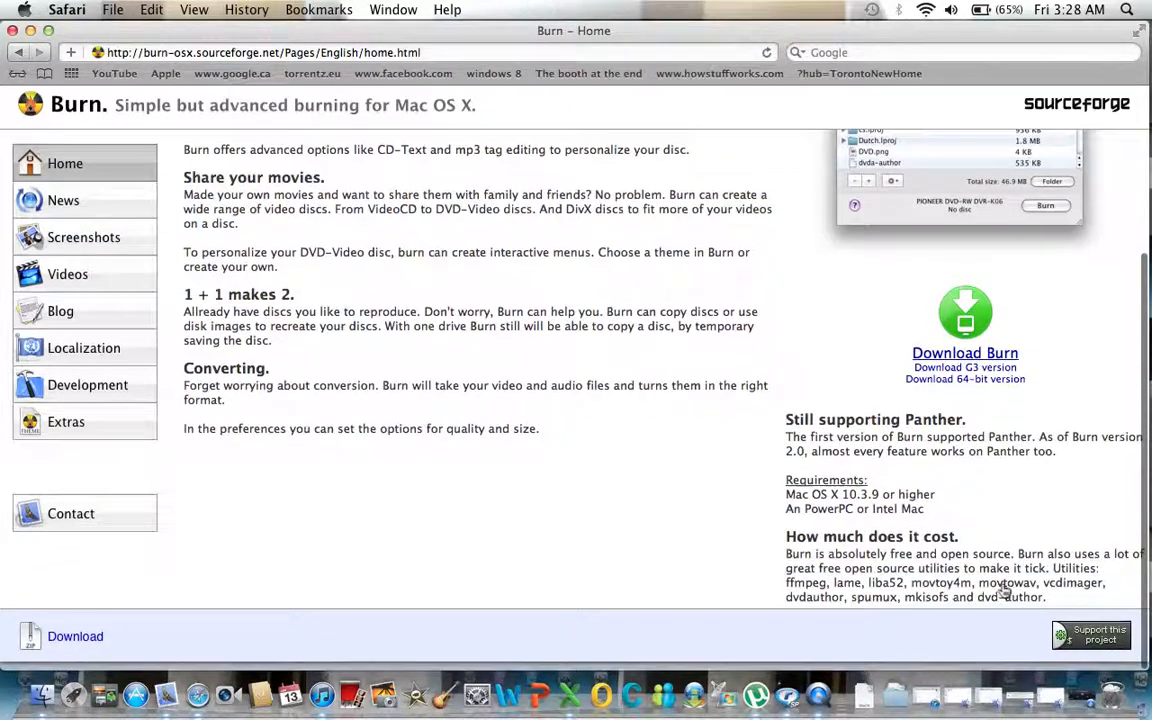
scroll(up, 3)
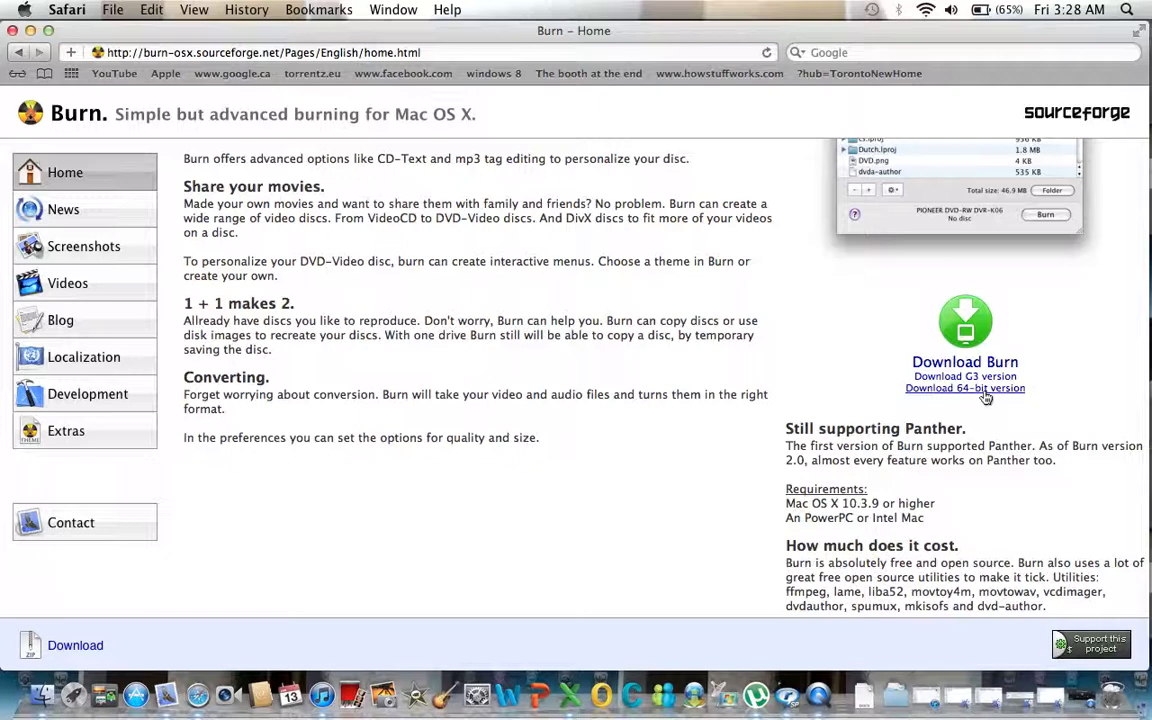
click(965, 388)
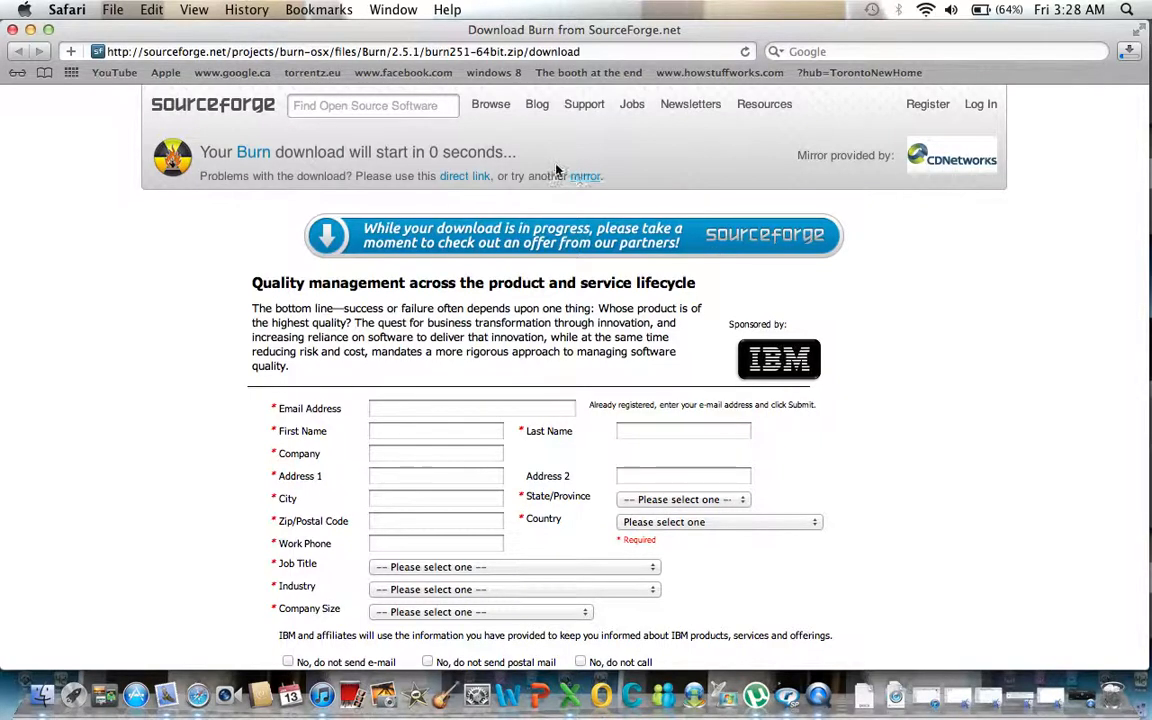
mouse_move(282, 155)
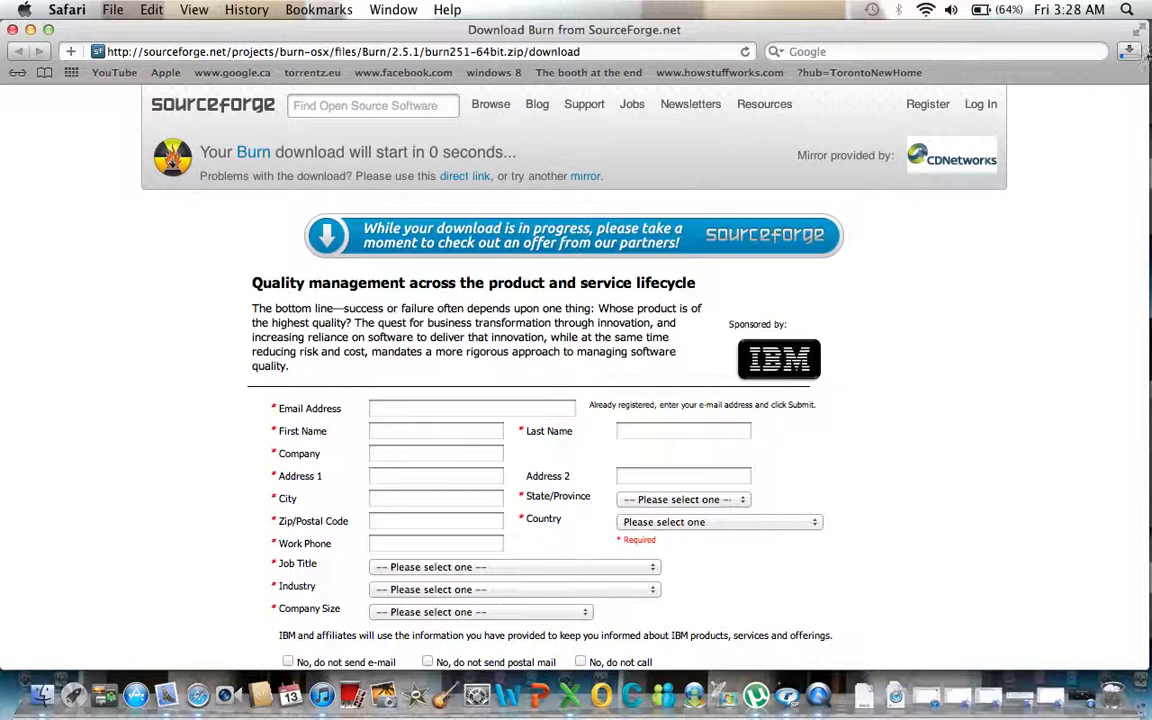
click(1129, 51)
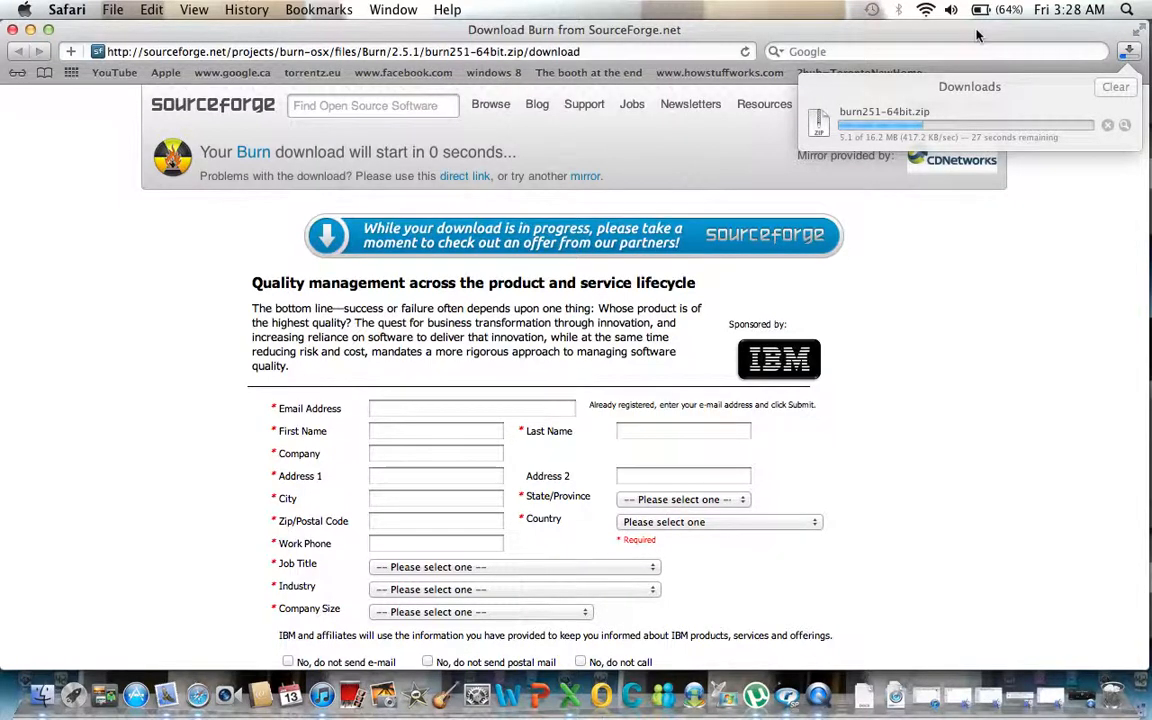
mouse_move(1000, 51)
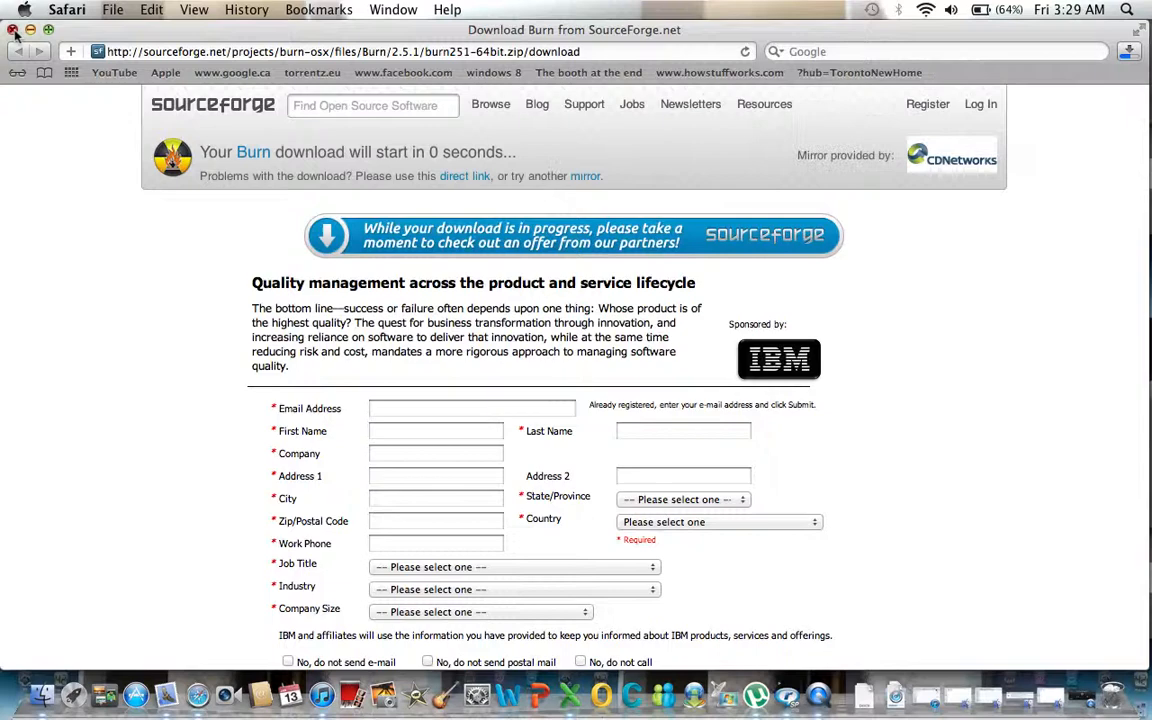
- Return to the Burn home page and show the finished Burn-1 download in Safari's downloads
click(17, 51)
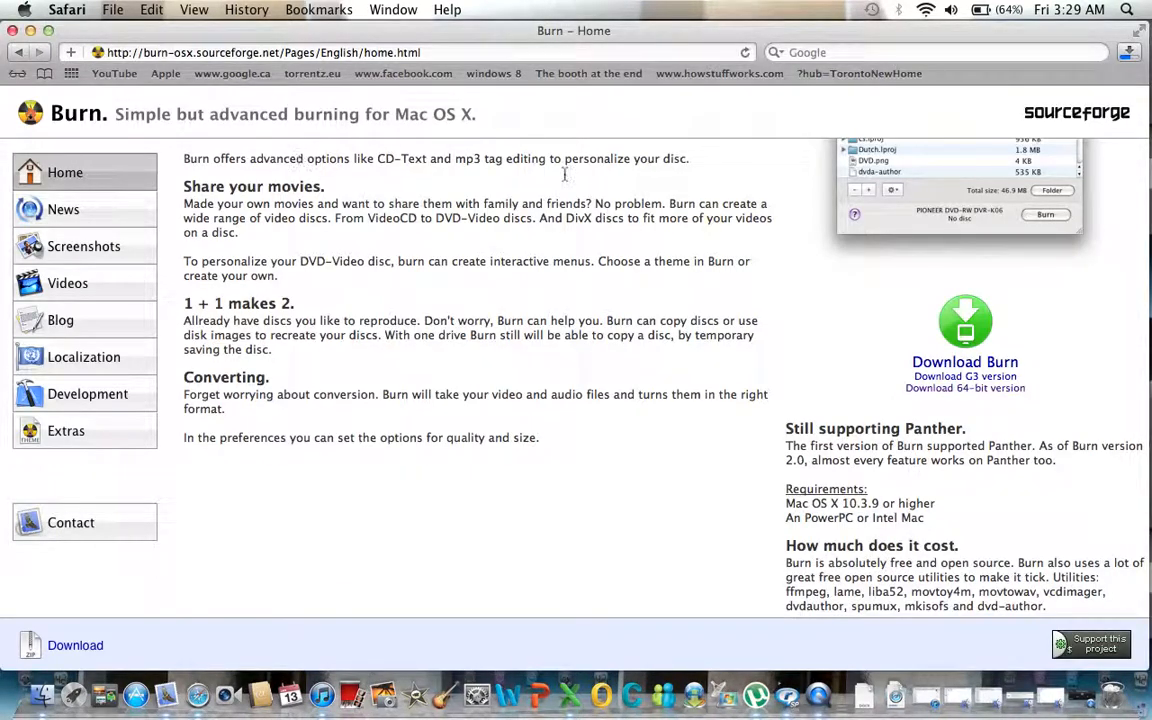
mouse_move(1140, 287)
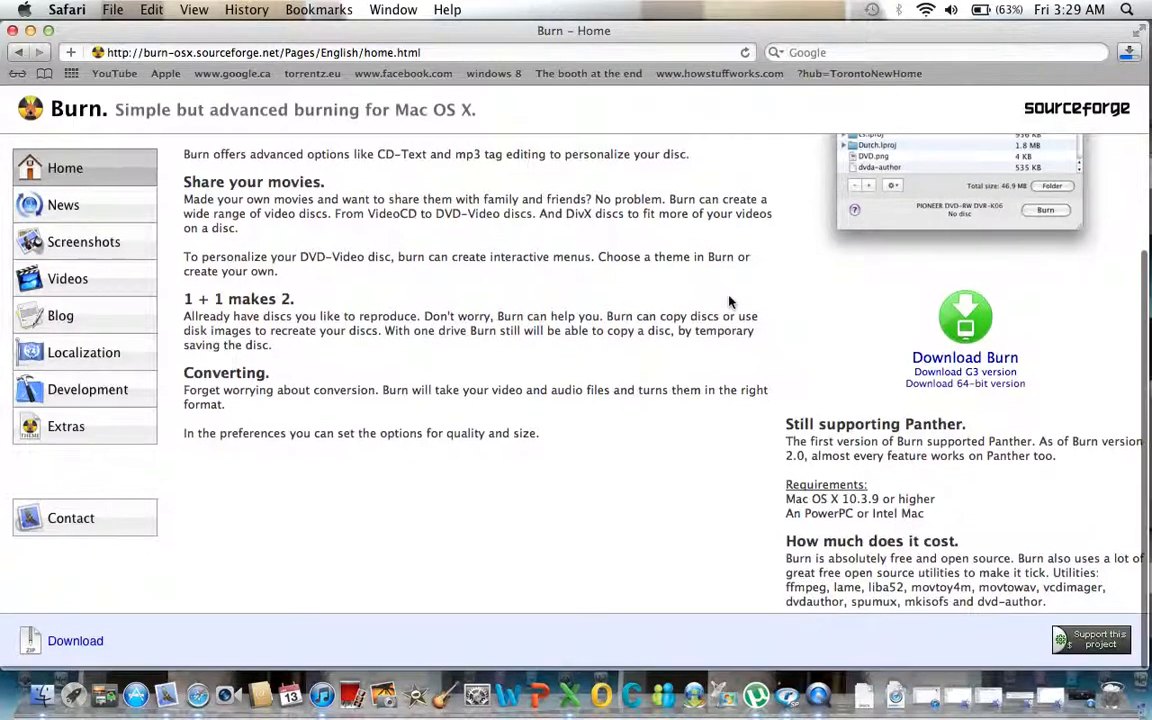
scroll(up, 3)
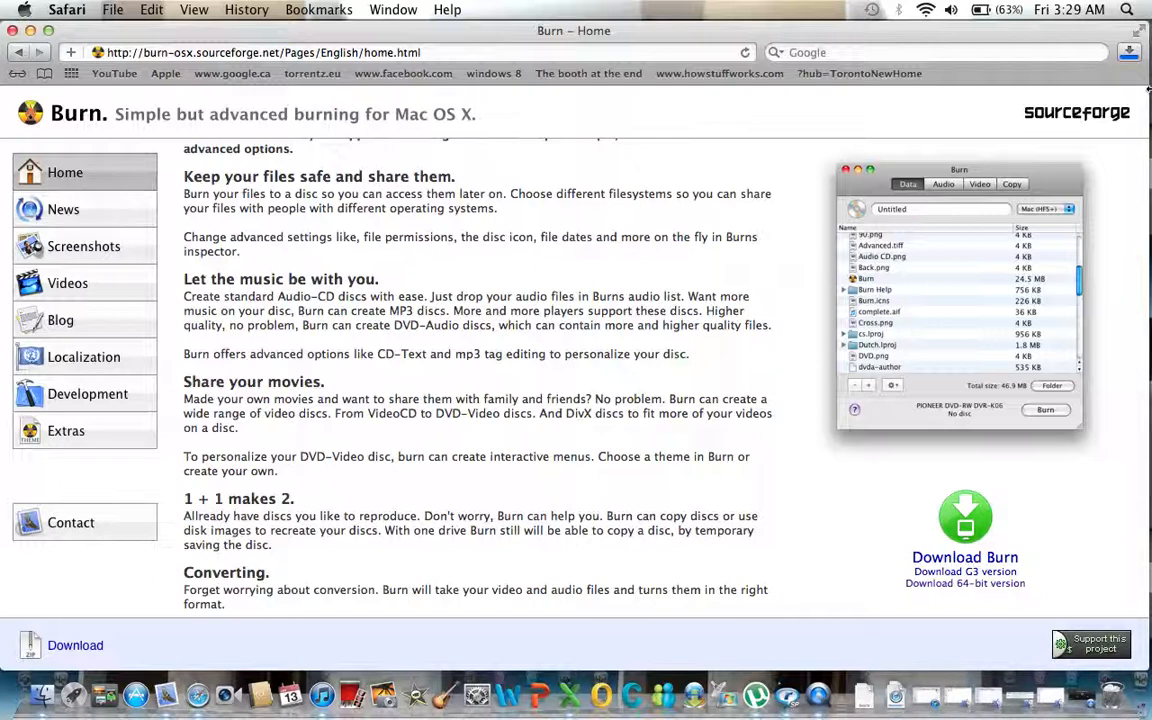
click(1129, 52)
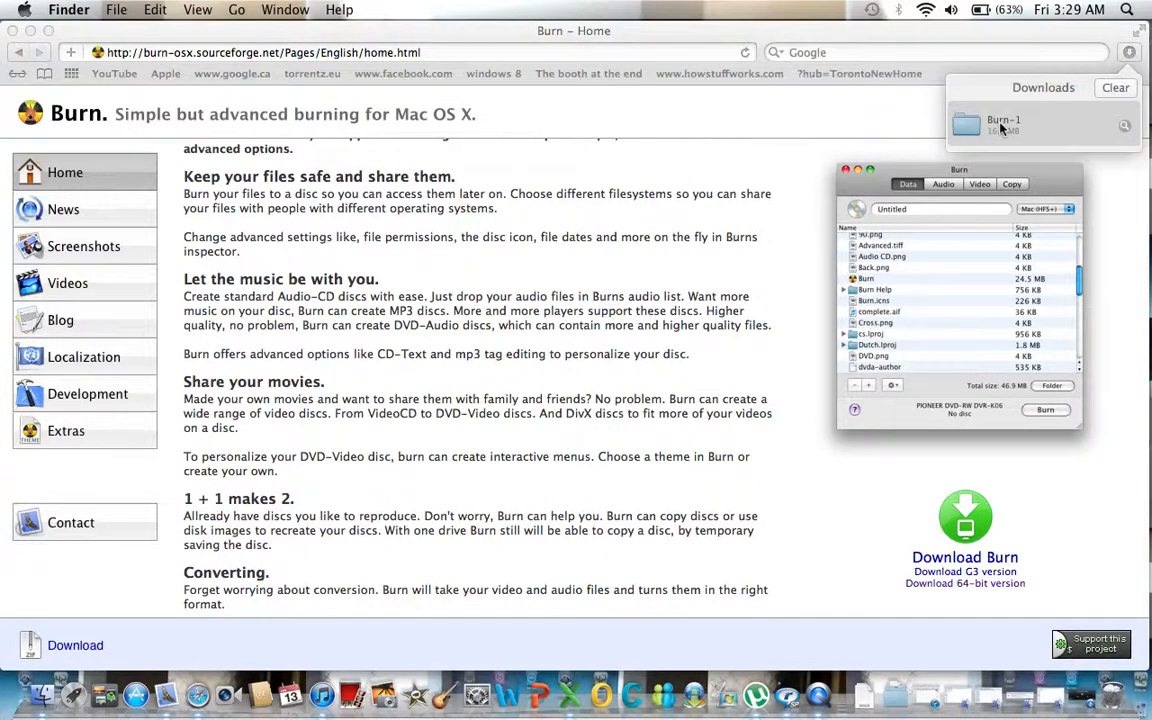
- Open the Burn-1 folder in Finder and launch the Burn app
double_click(1003, 125)
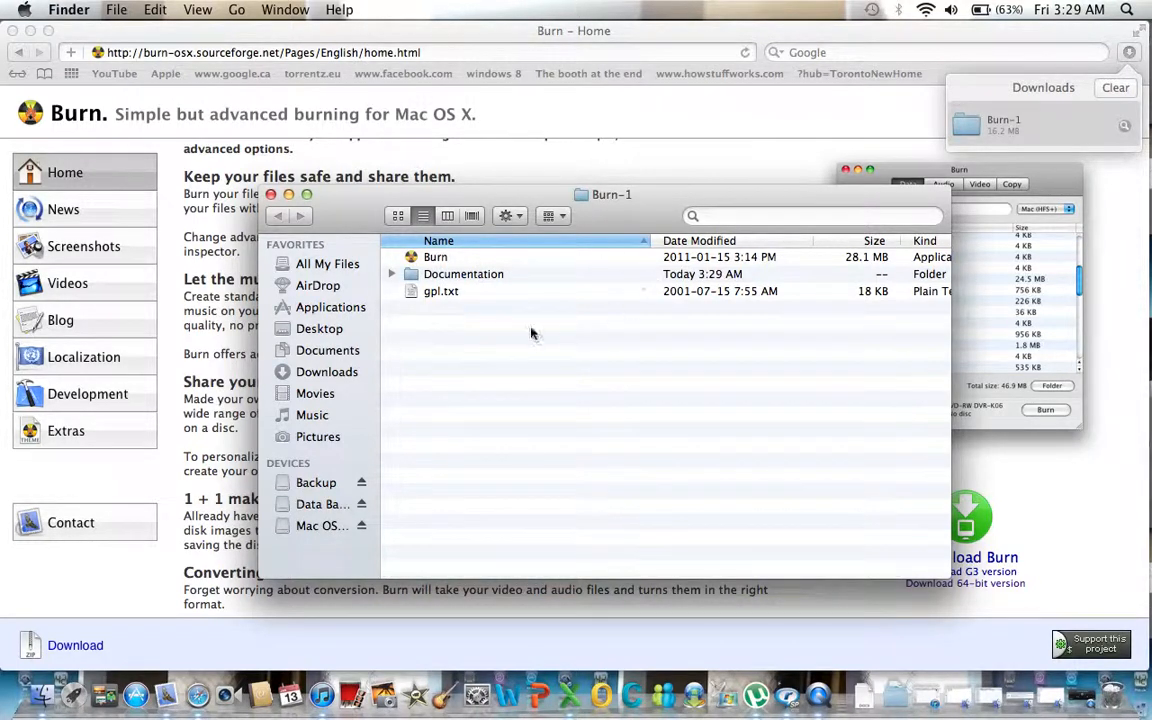
mouse_move(537, 298)
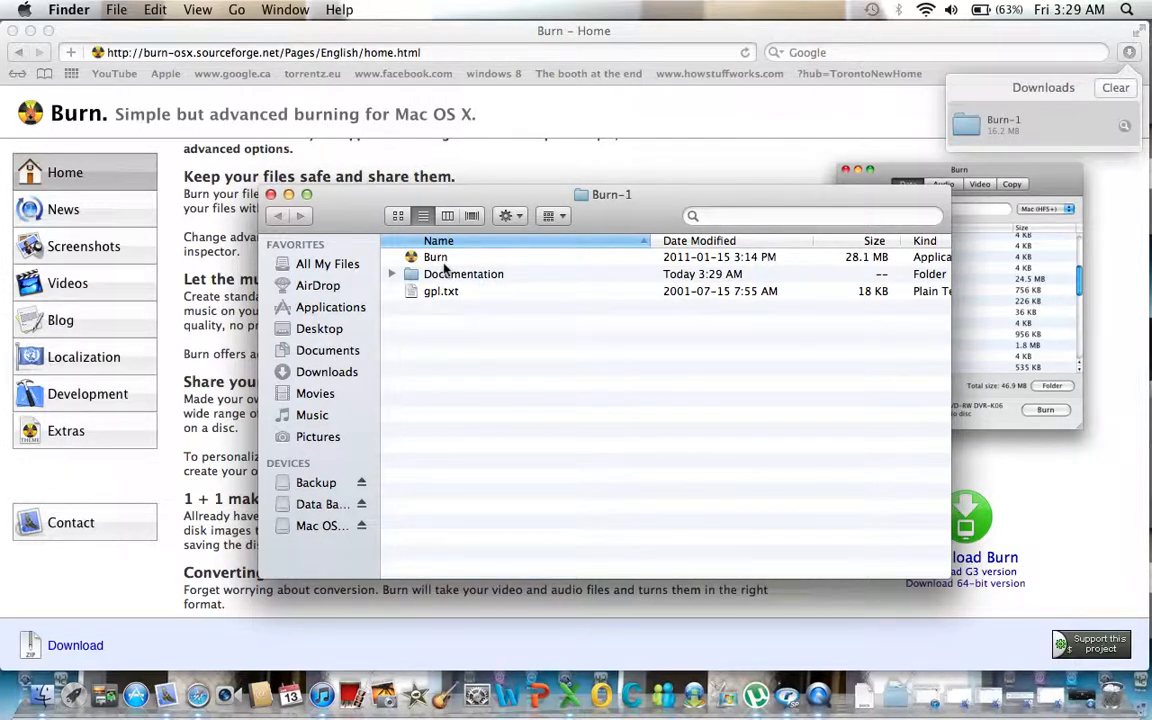
mouse_move(528, 241)
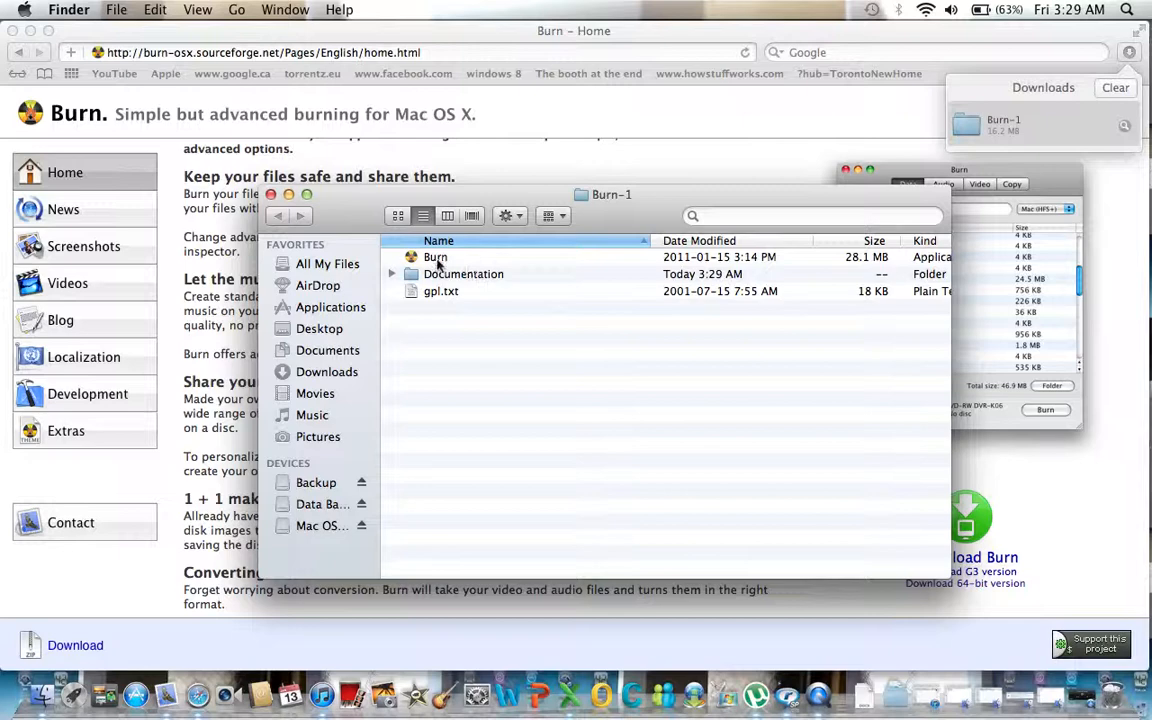
double_click(435, 257)
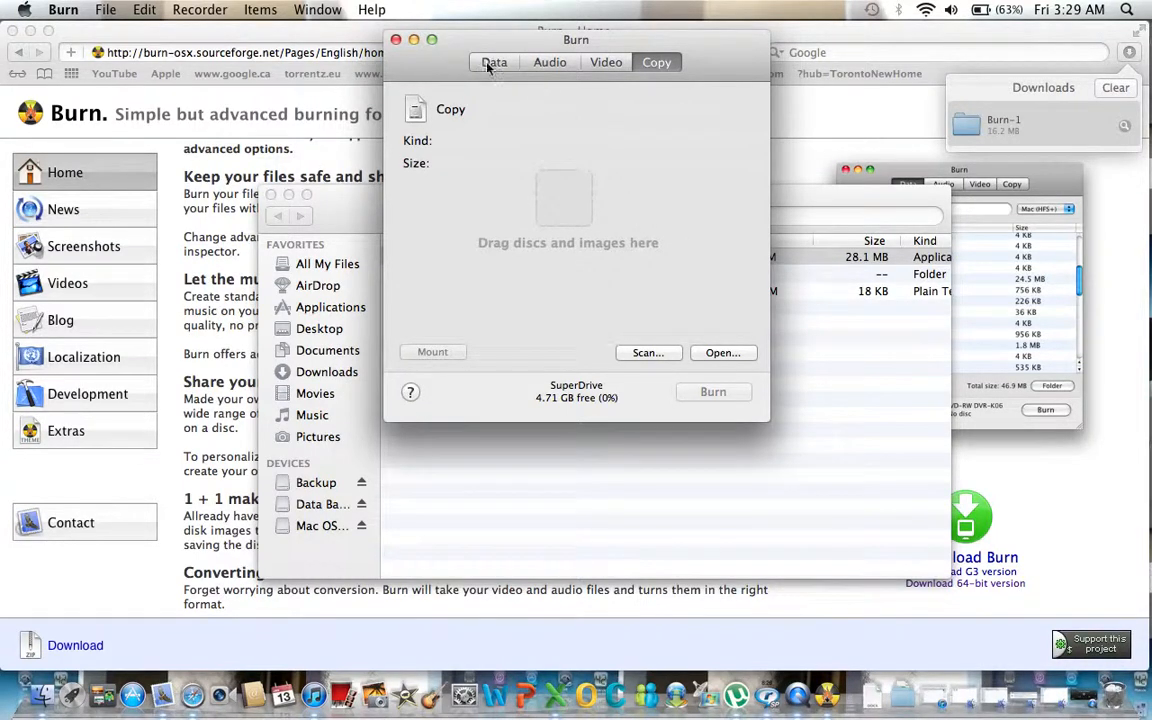
mouse_move(588, 77)
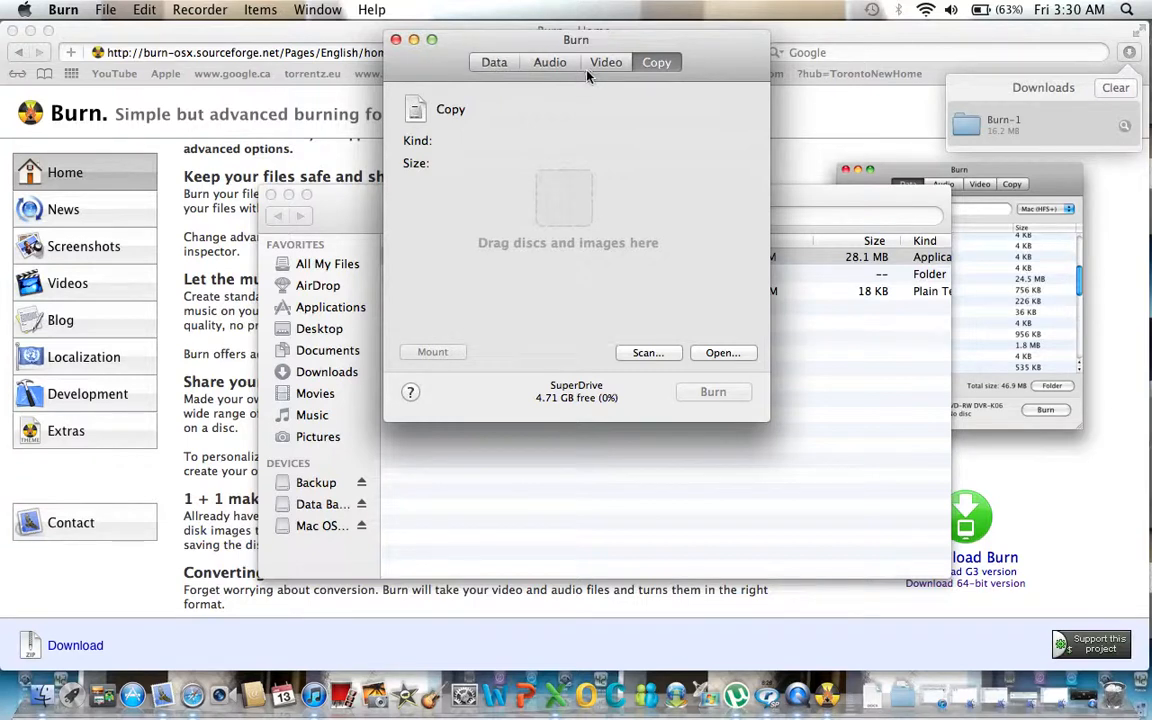
- Move from the Data tab to the Audio CD project, then the VCD Video project
click(494, 62)
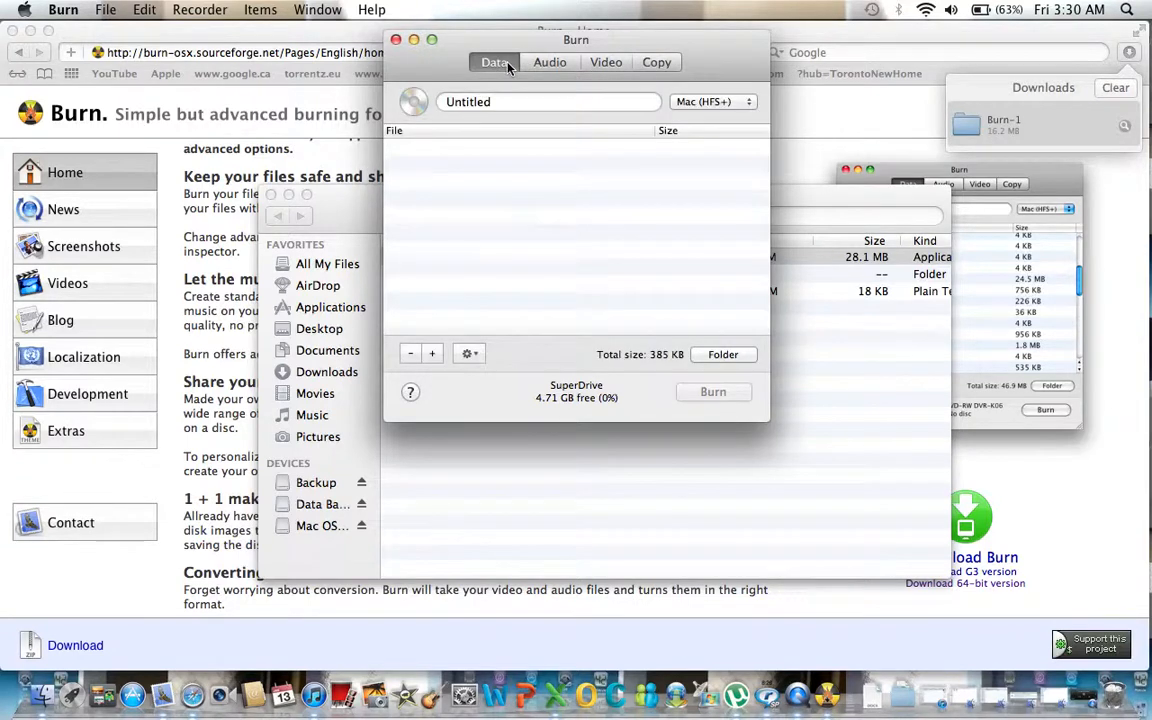
mouse_move(576, 122)
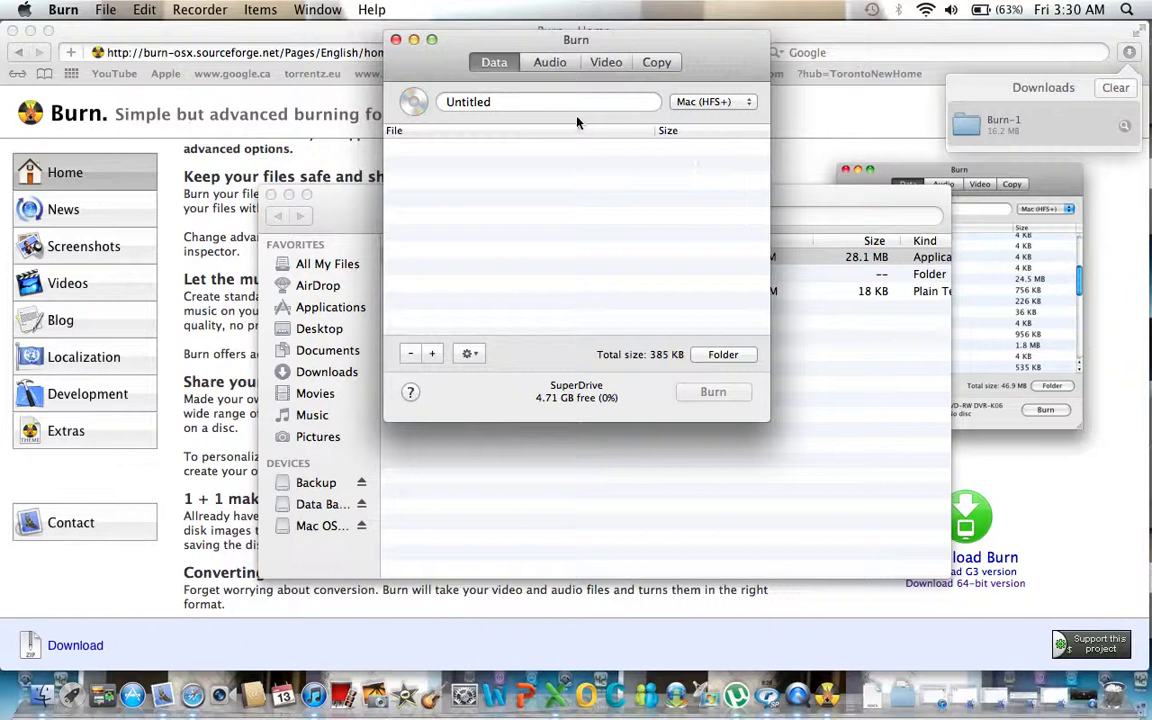
mouse_move(583, 88)
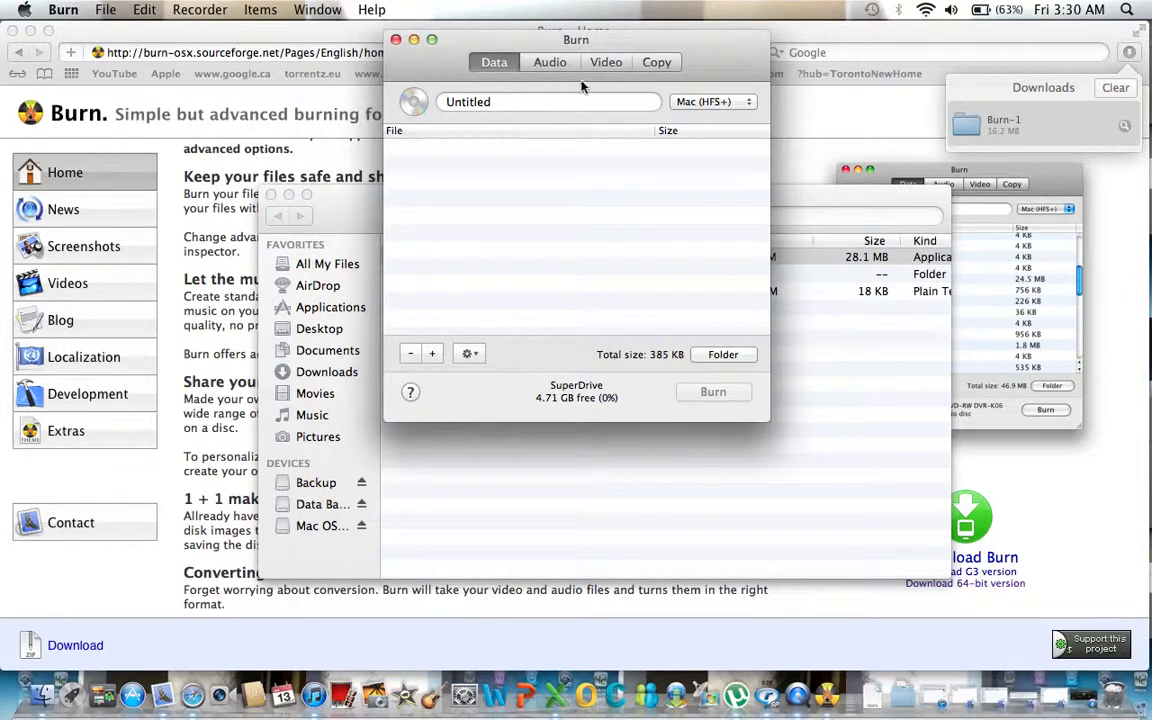
mouse_move(558, 78)
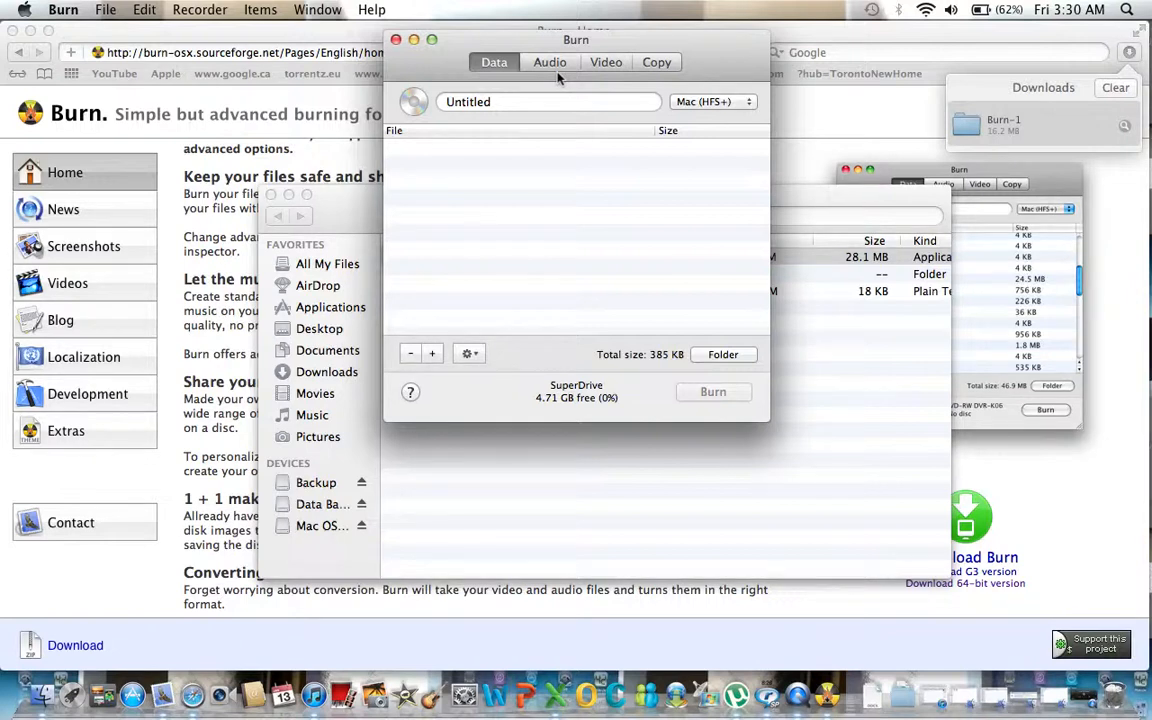
mouse_move(751, 303)
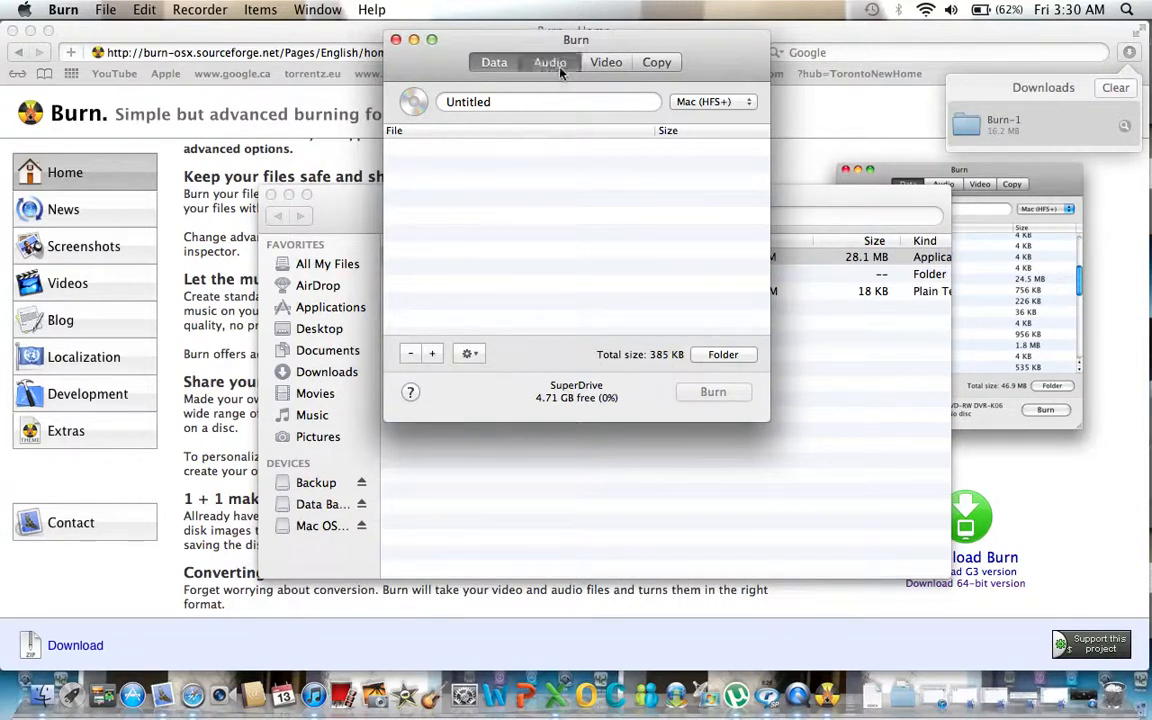
click(549, 62)
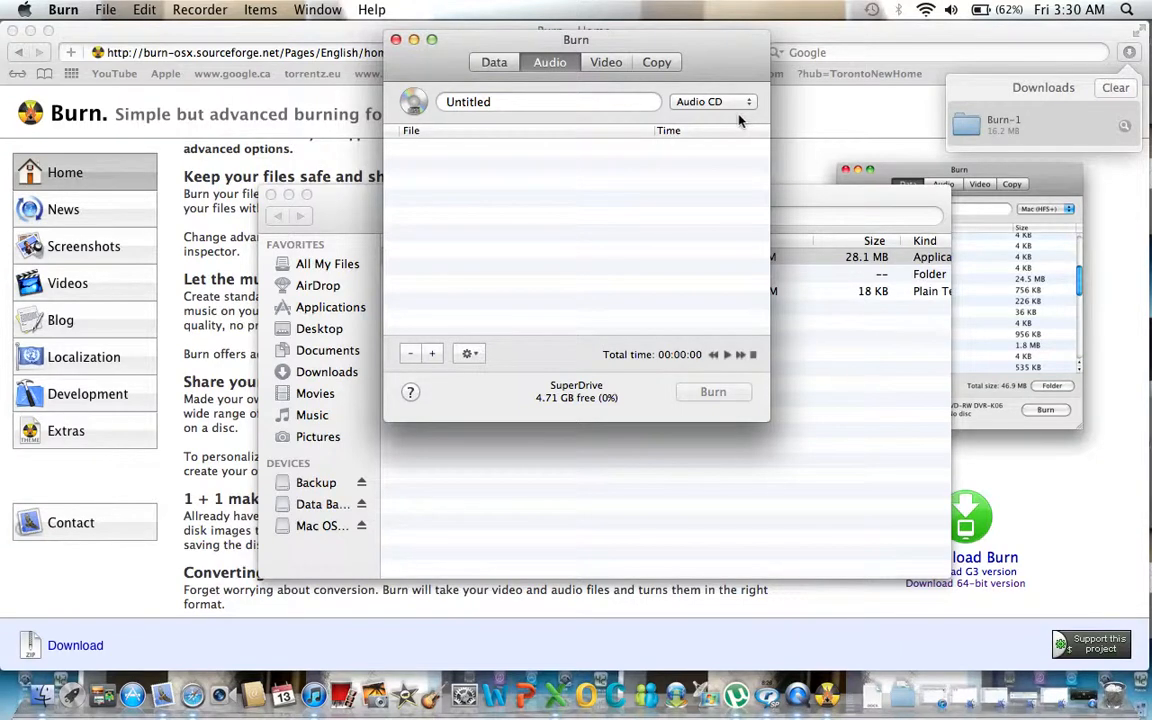
mouse_move(686, 240)
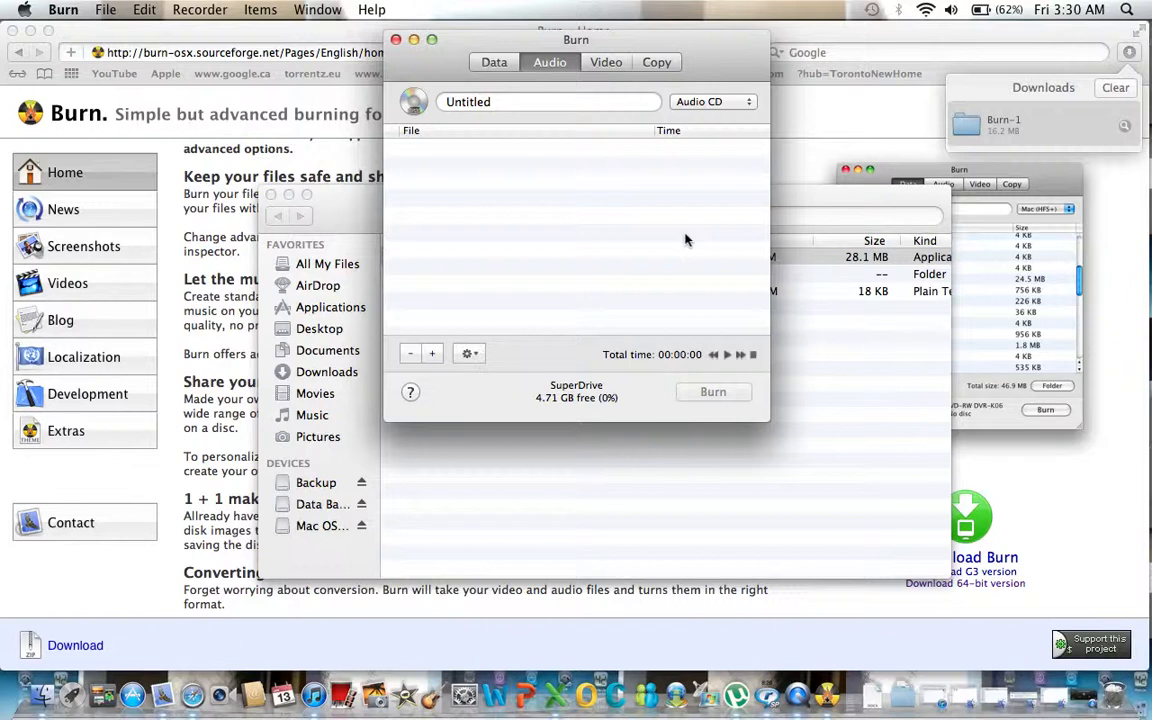
mouse_move(606, 62)
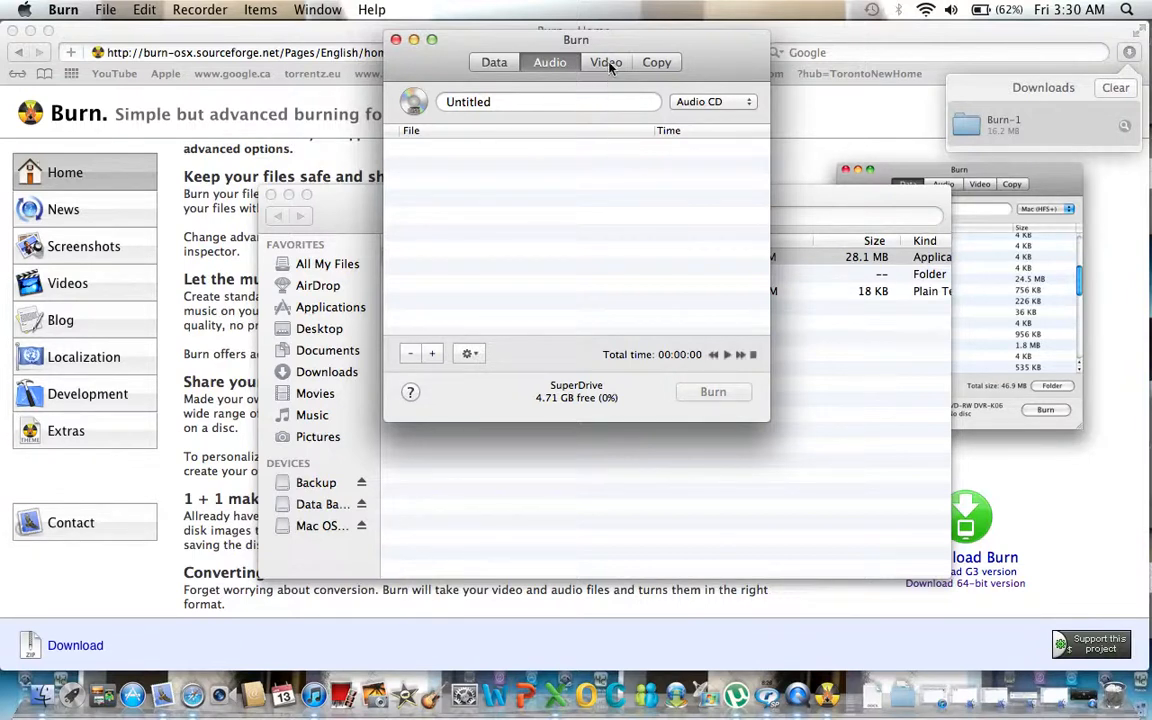
click(606, 62)
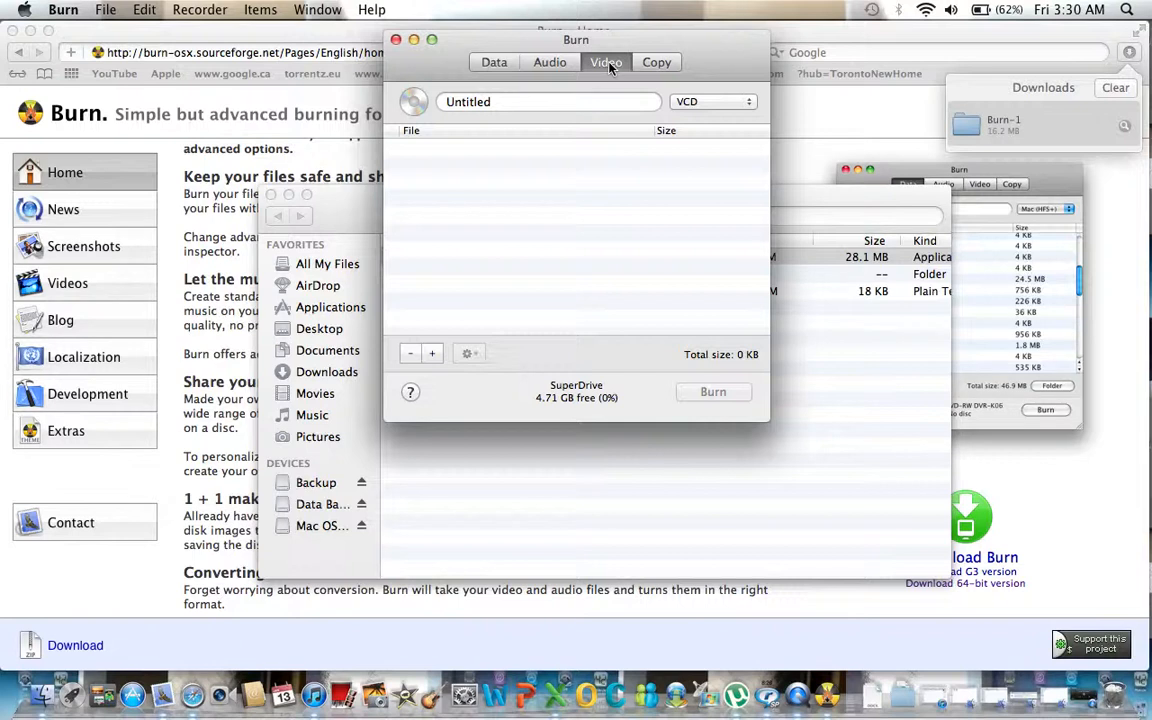
- Switch Burn to the Copy tab for copying discs and images
click(656, 62)
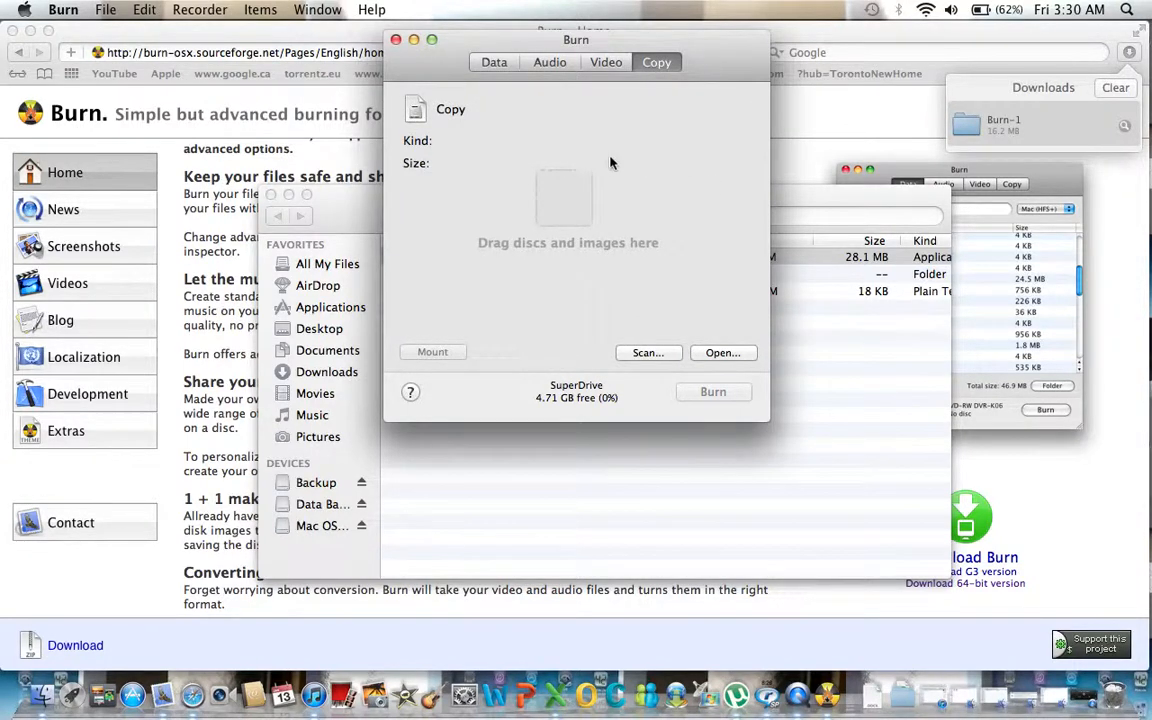
mouse_move(590, 248)
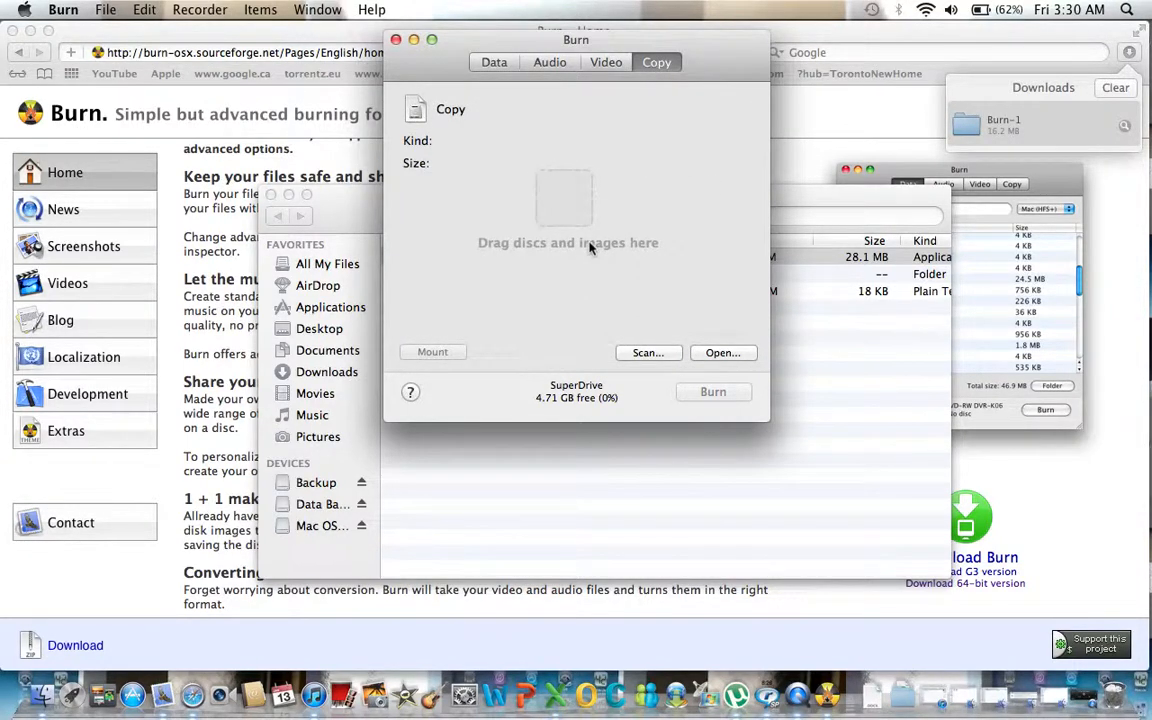
mouse_move(677, 353)
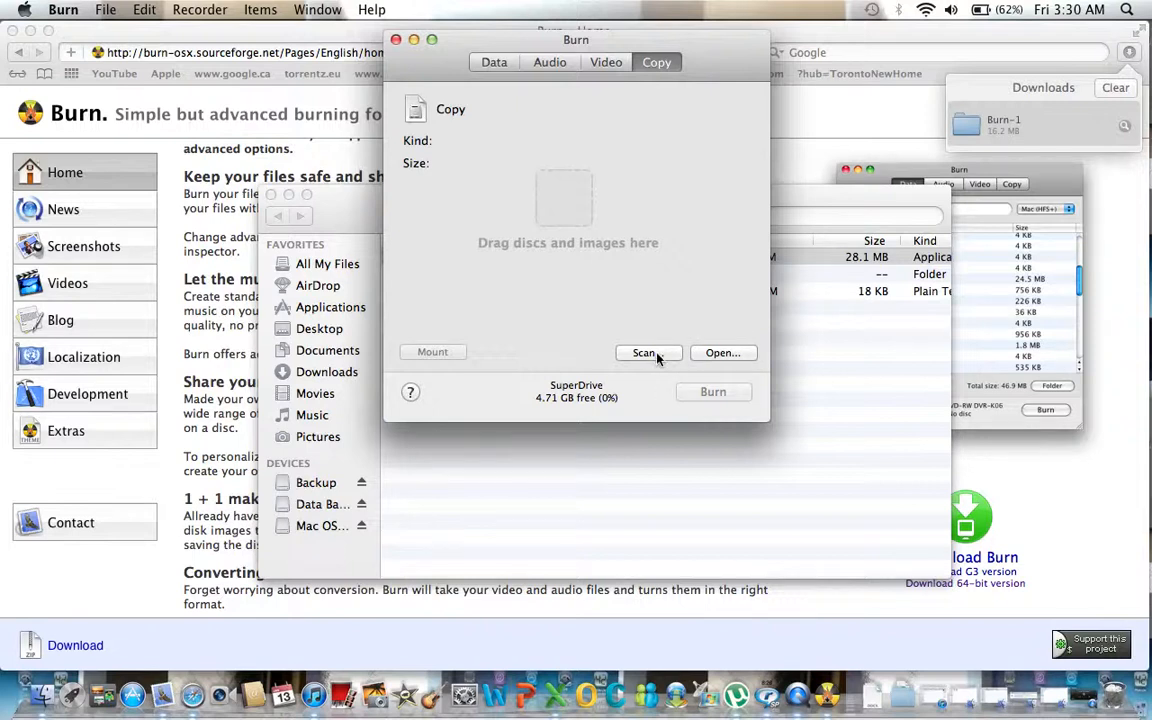
click(644, 352)
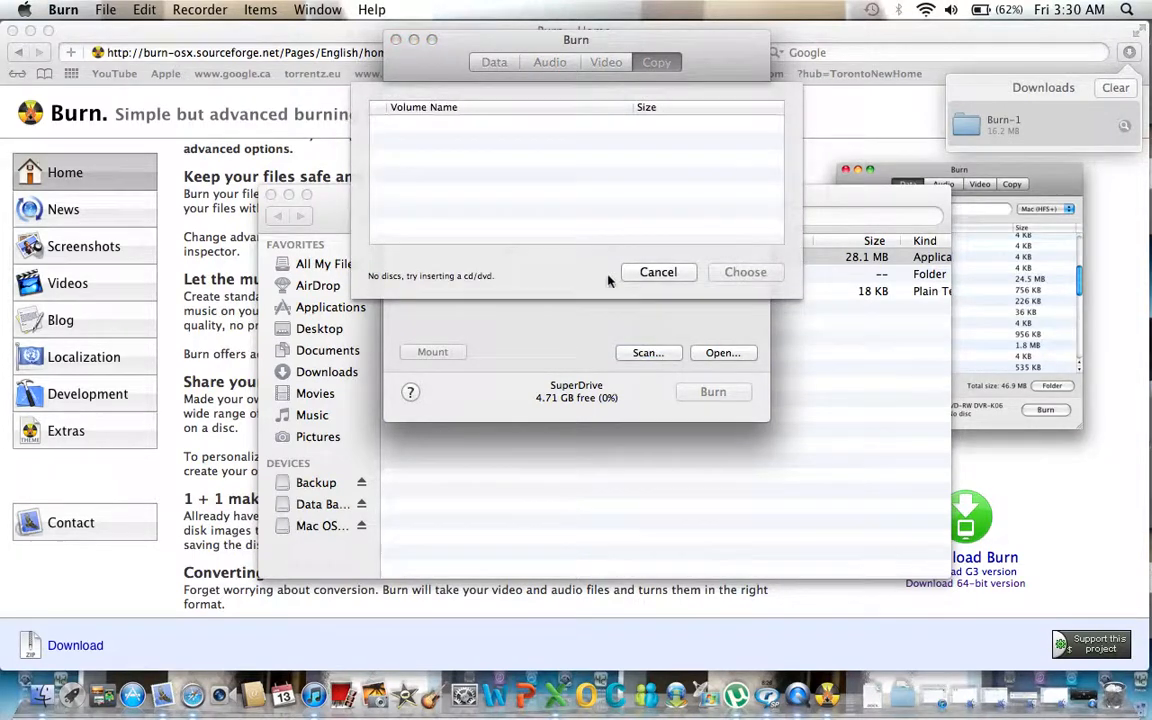
mouse_move(583, 262)
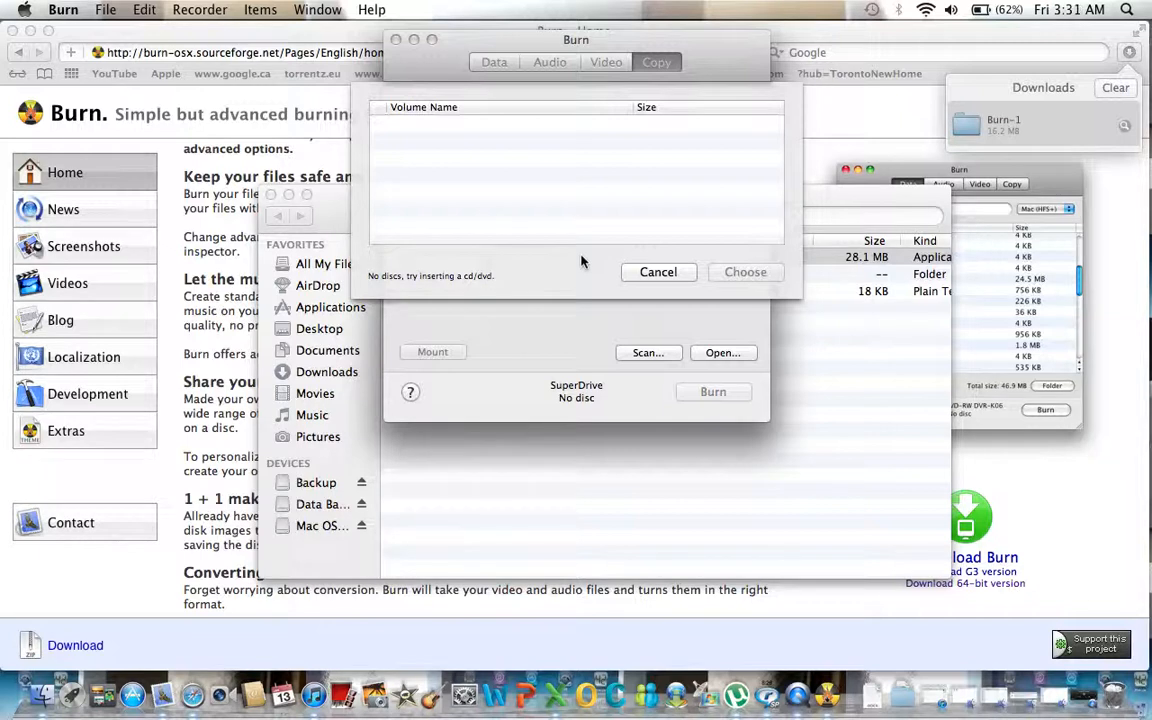
mouse_move(598, 267)
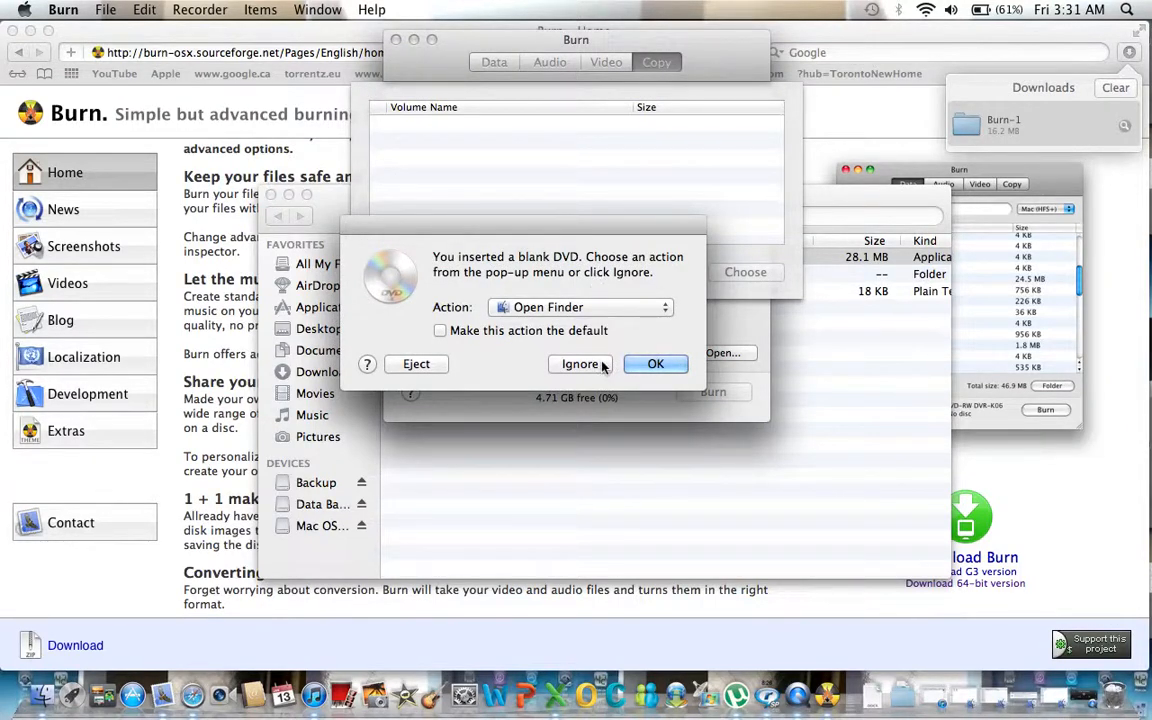
click(580, 363)
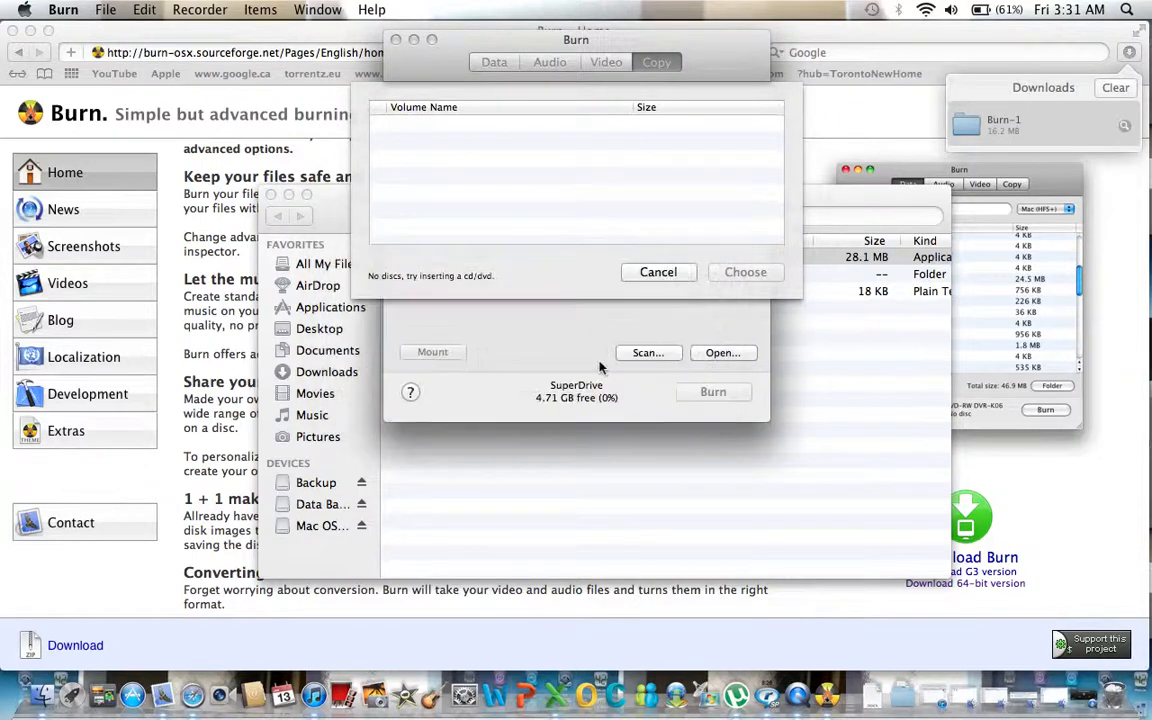
click(658, 271)
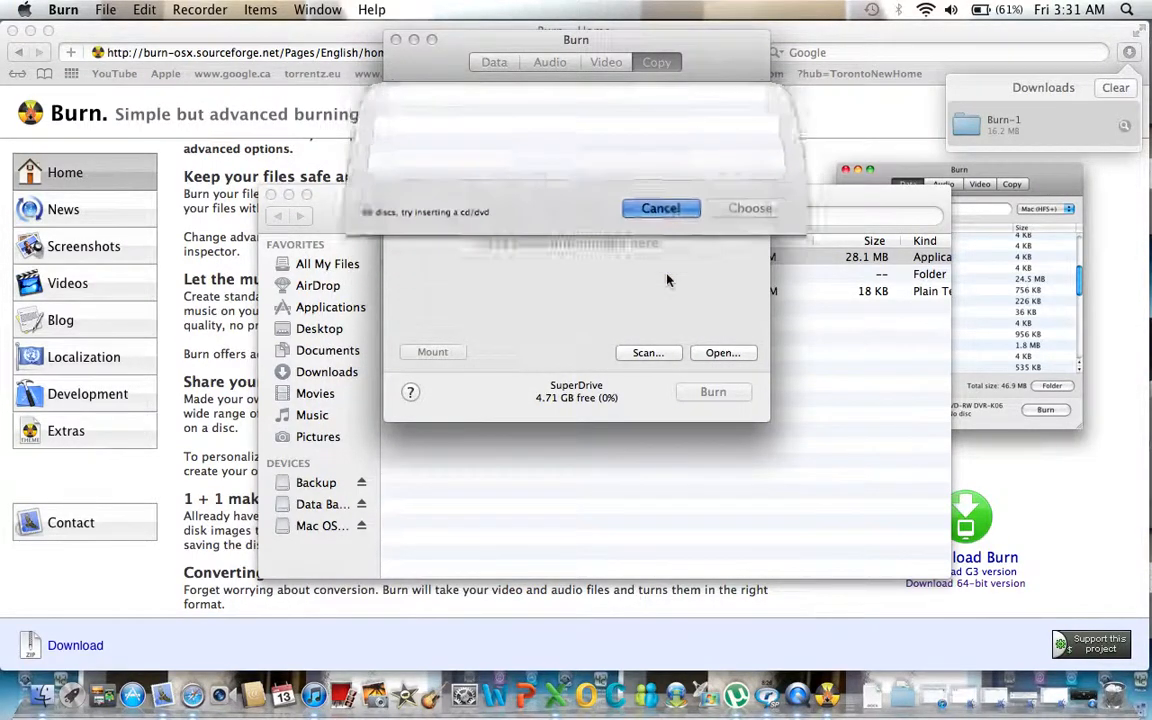
click(660, 208)
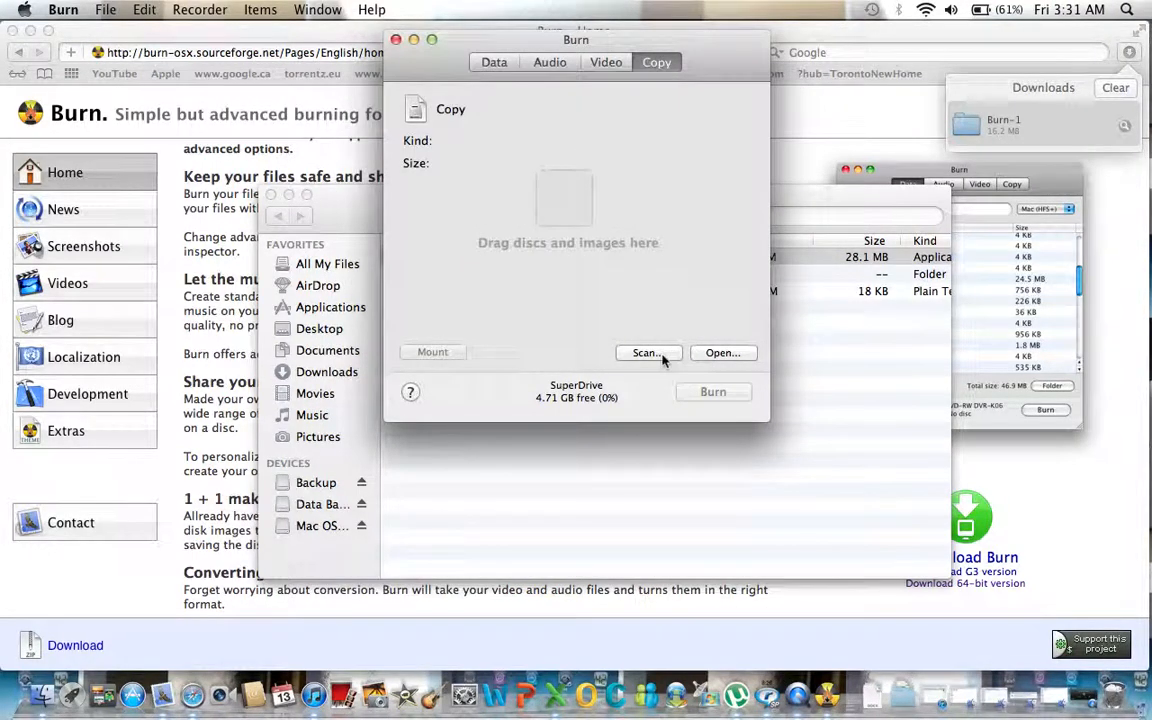
mouse_move(705, 232)
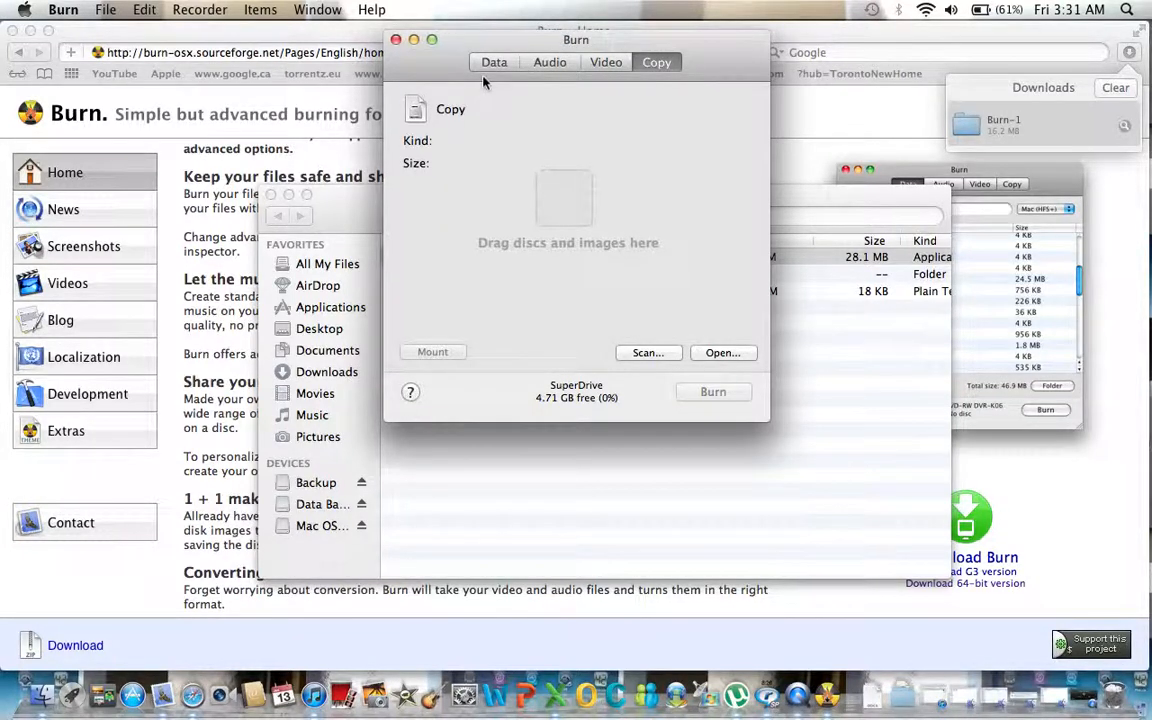
mouse_move(510, 75)
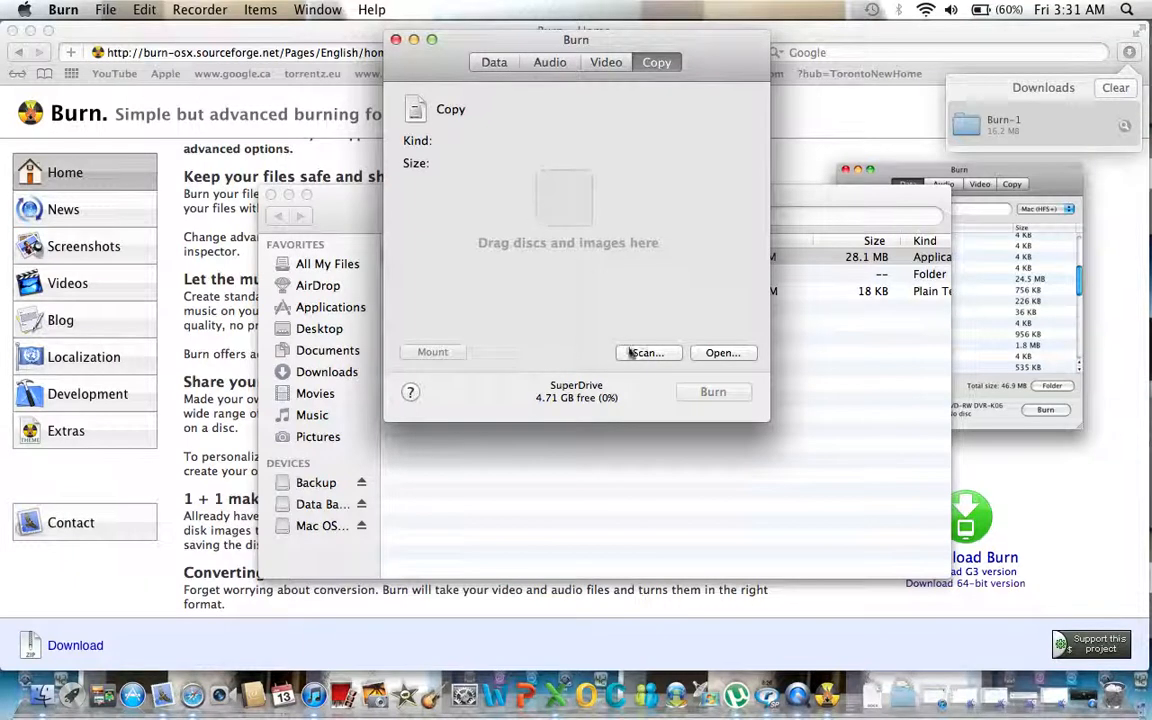
mouse_move(700, 104)
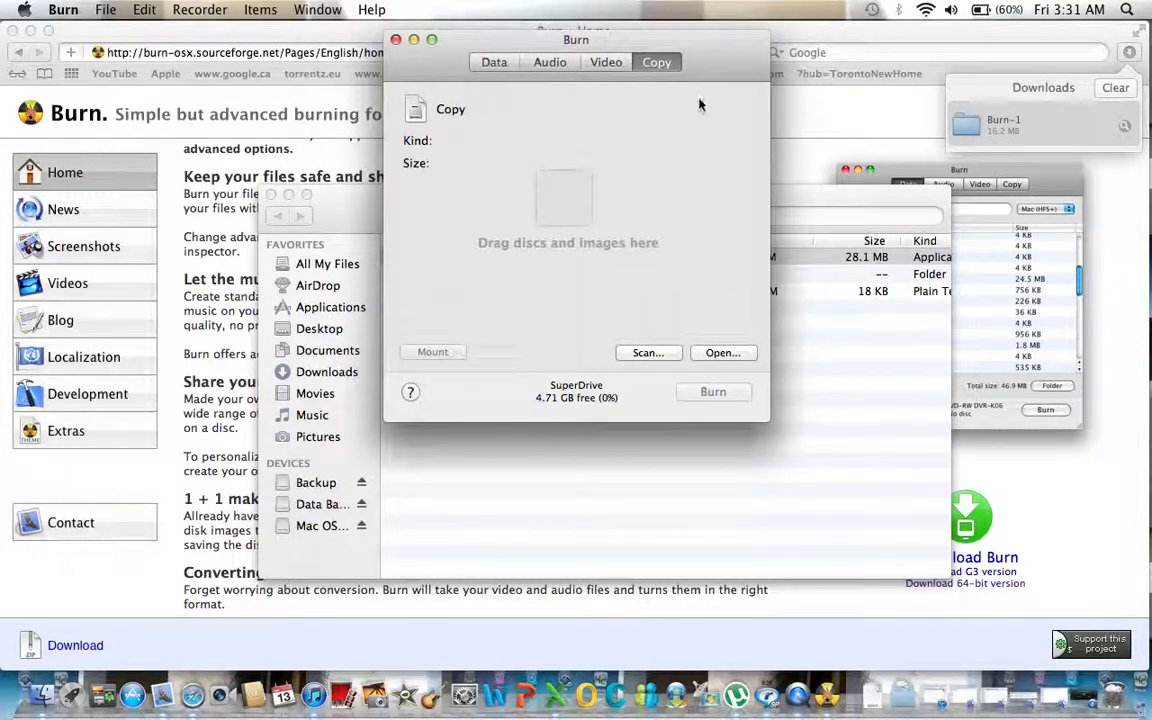
mouse_move(704, 137)
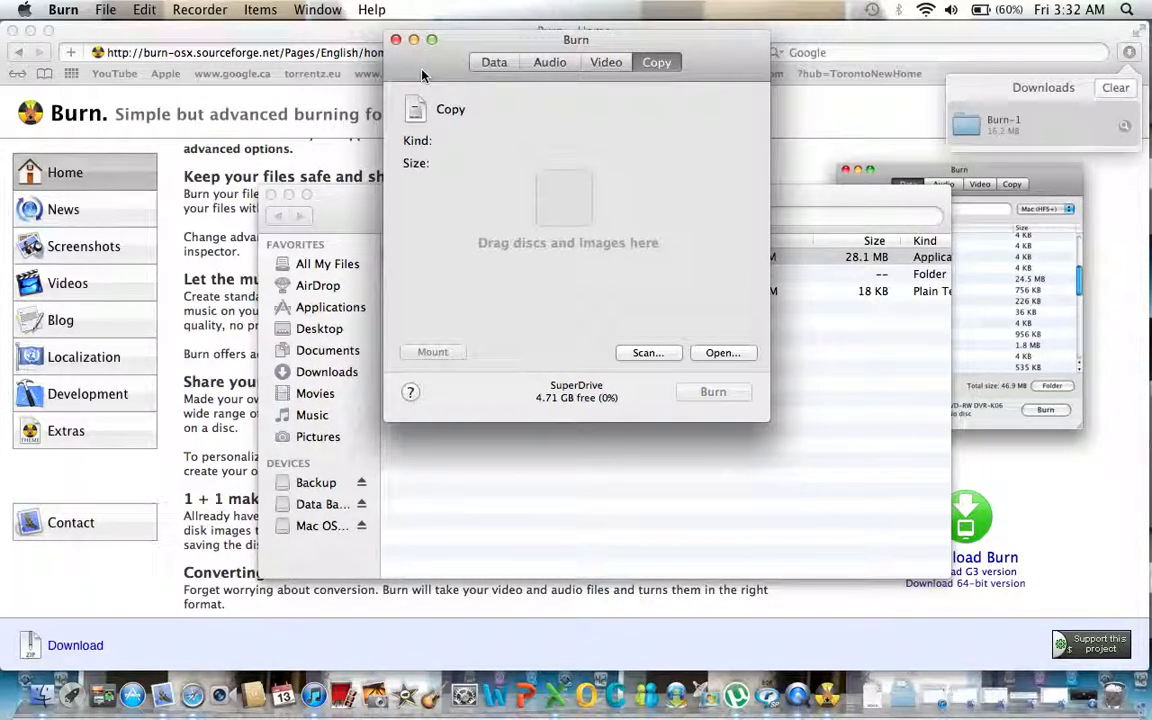
mouse_move(1028, 620)
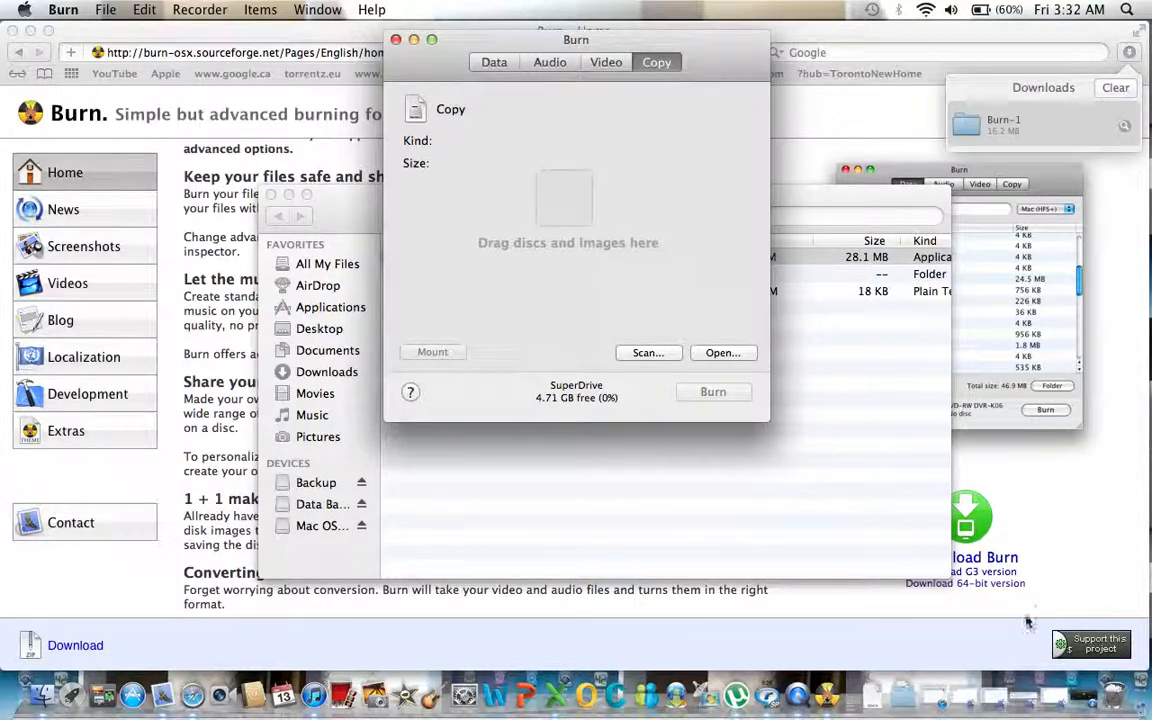
mouse_move(1095, 700)
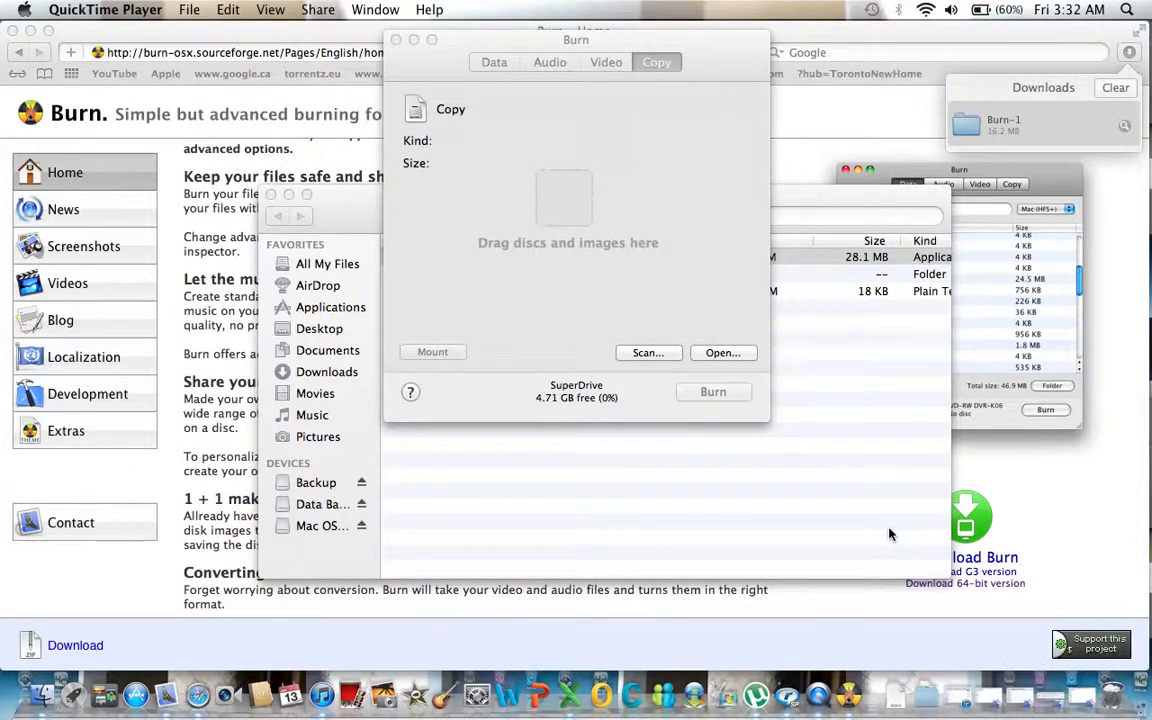
mouse_move(364, 157)
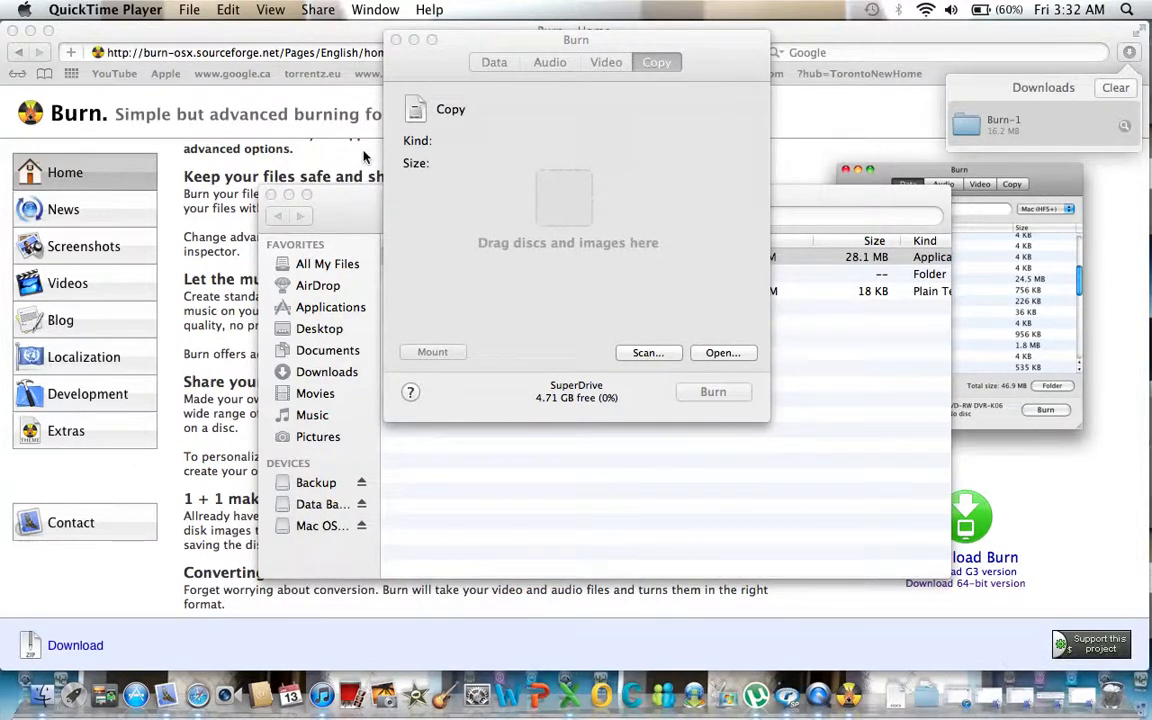
mouse_move(214, 104)
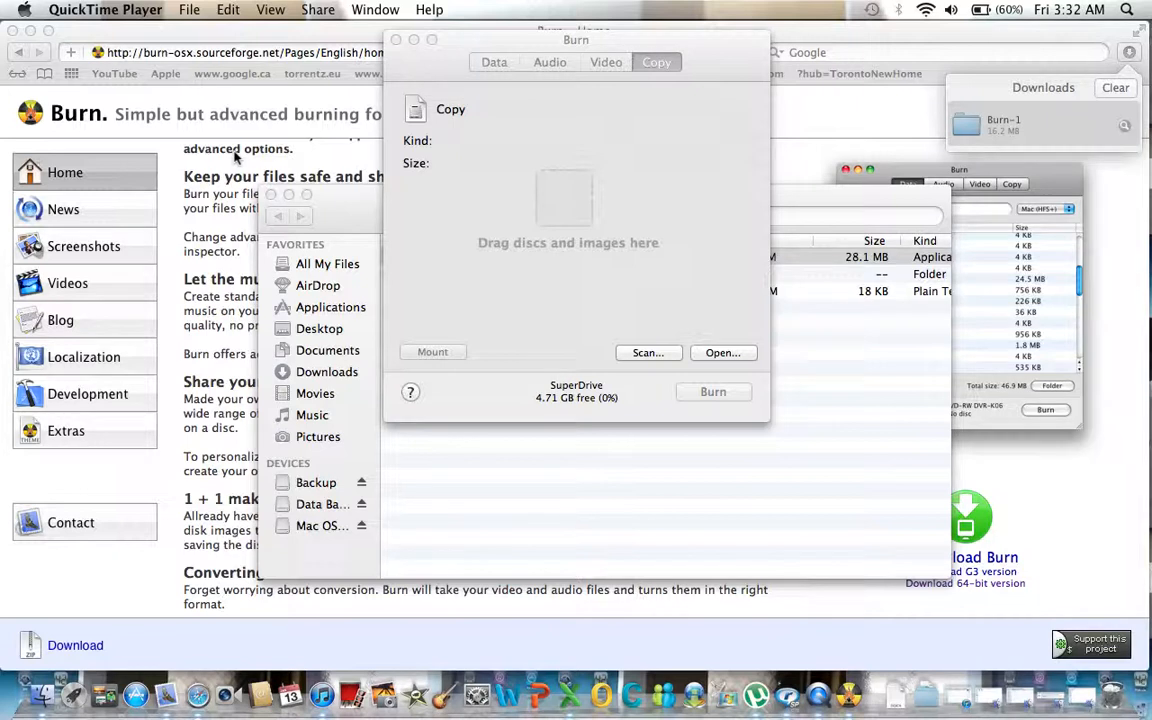
mouse_move(220, 160)
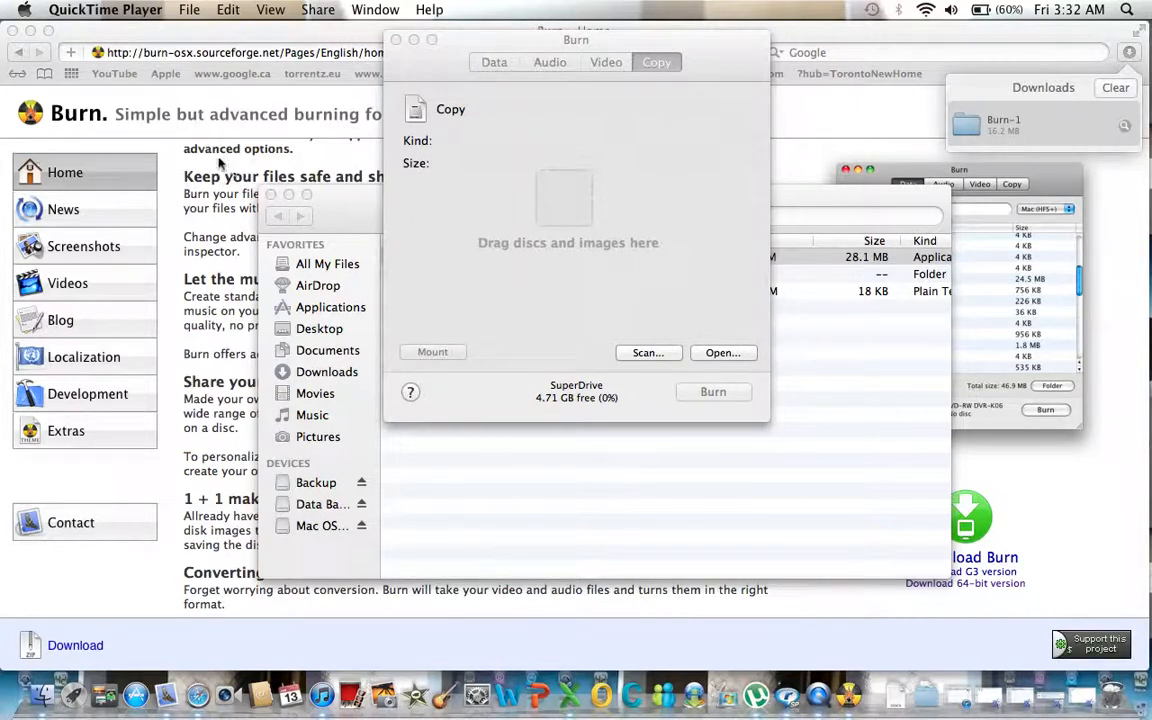